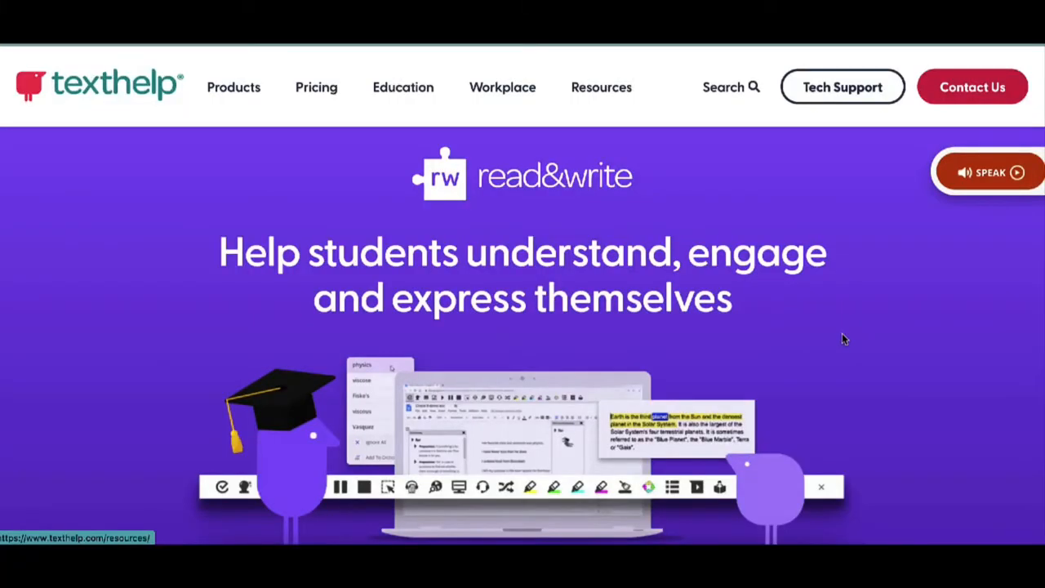
# Open the Chrome Web Store from the Chrome Apps page
pyautogui.scroll(-3)
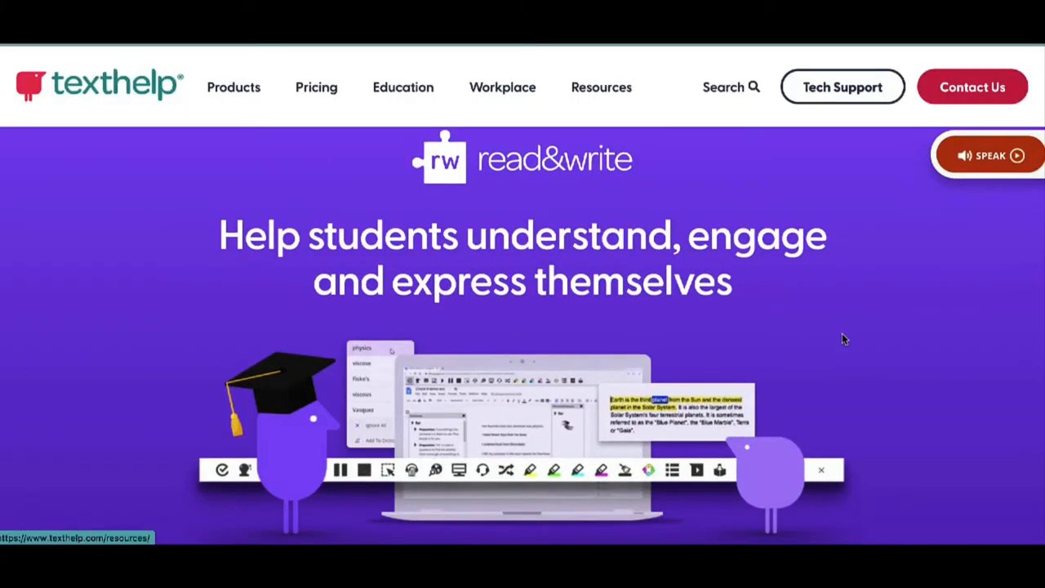
pyautogui.scroll(-3)
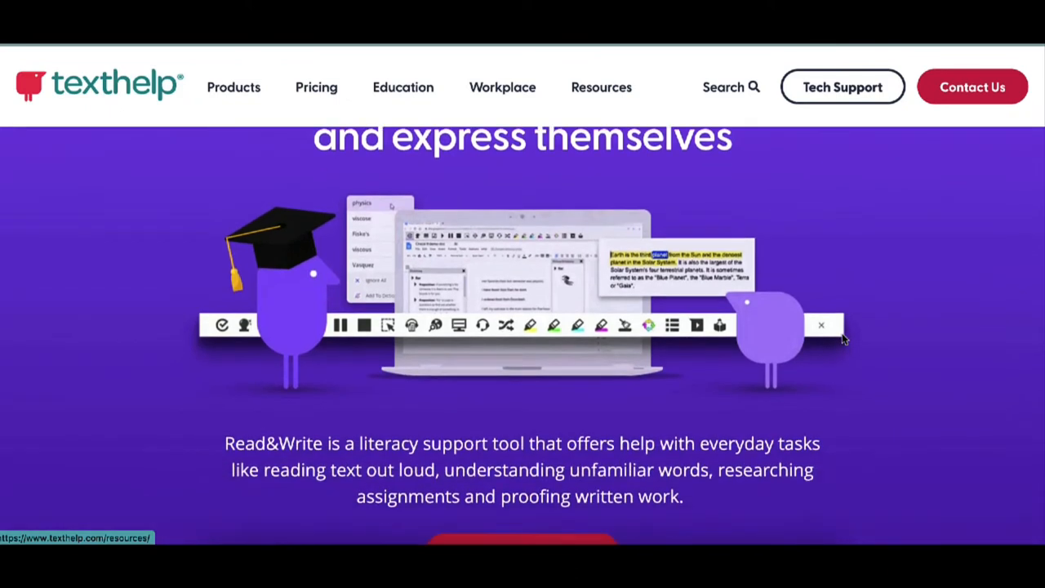
pyautogui.scroll(-3)
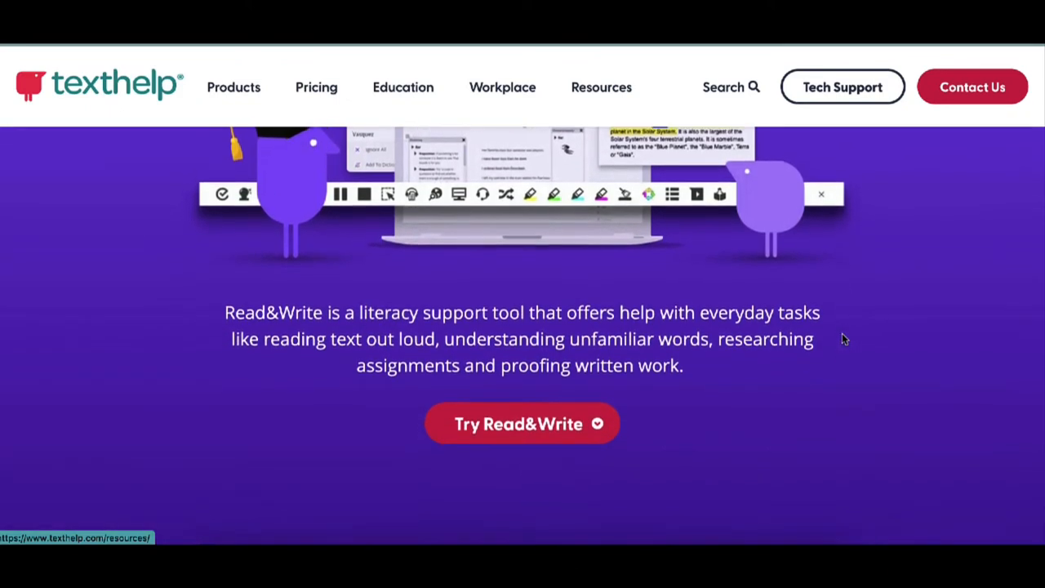
pyautogui.scroll(-3)
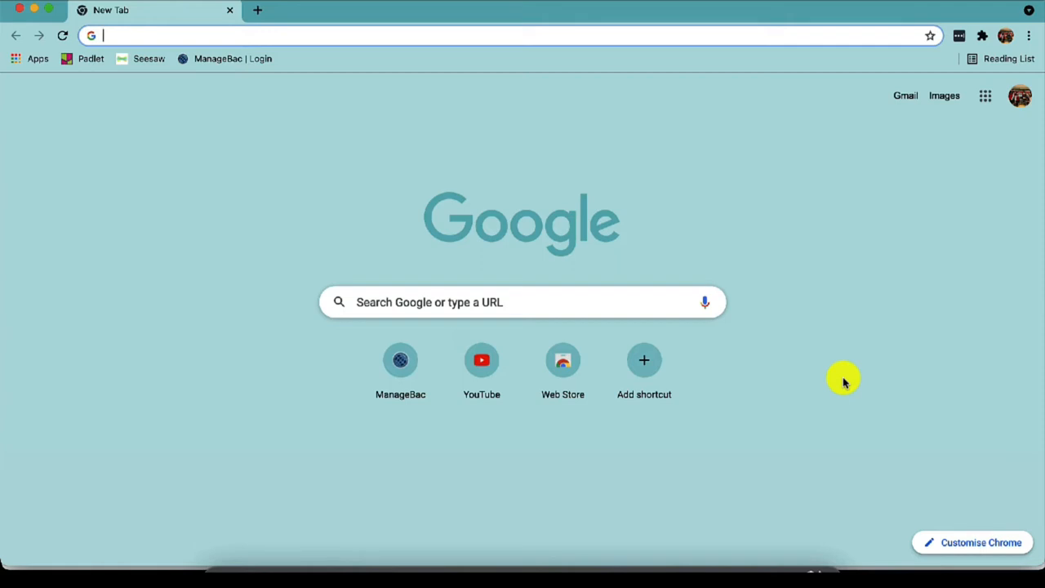
pyautogui.moveTo(82, 159)
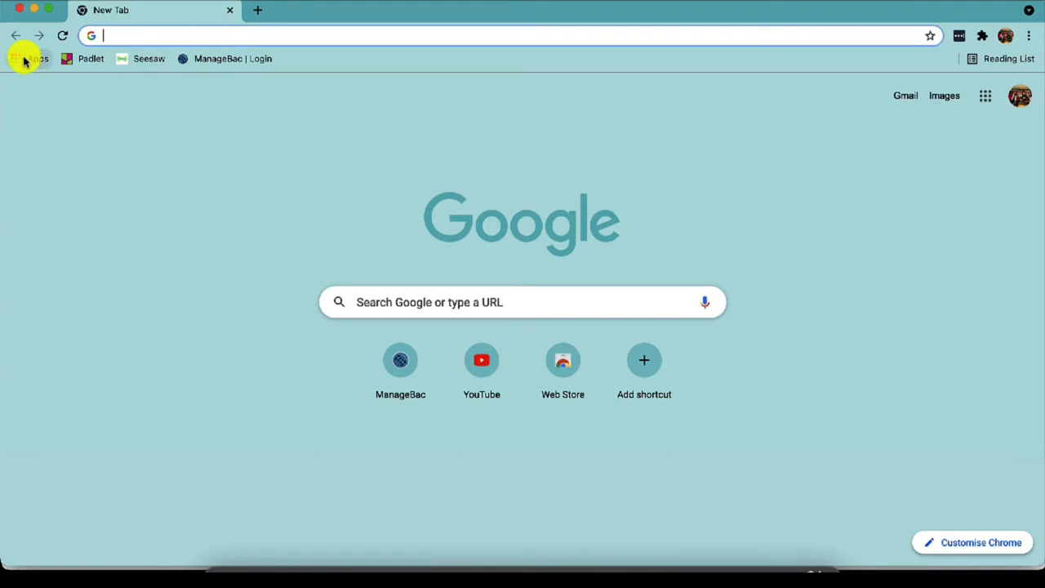
pyautogui.click(31, 58)
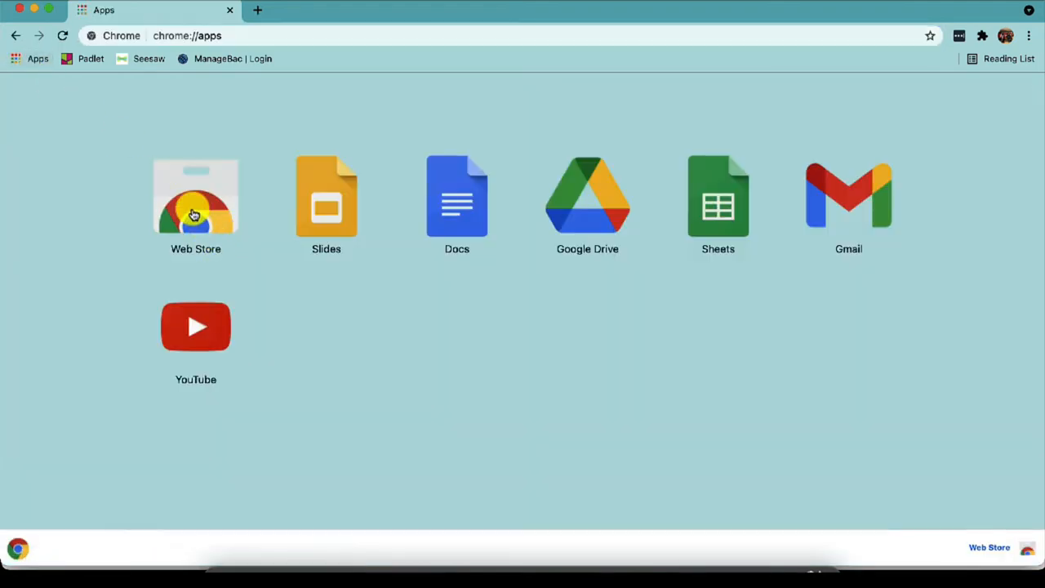
pyautogui.click(195, 196)
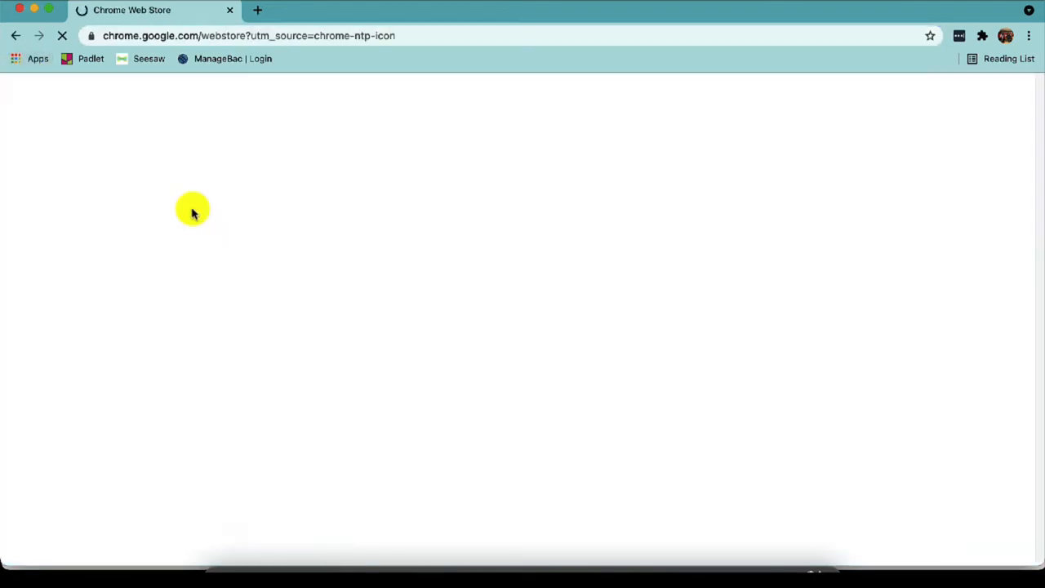
# Search 'read and write' and add Read&Write for Google Chrome to the browser
pyautogui.write('read and write')
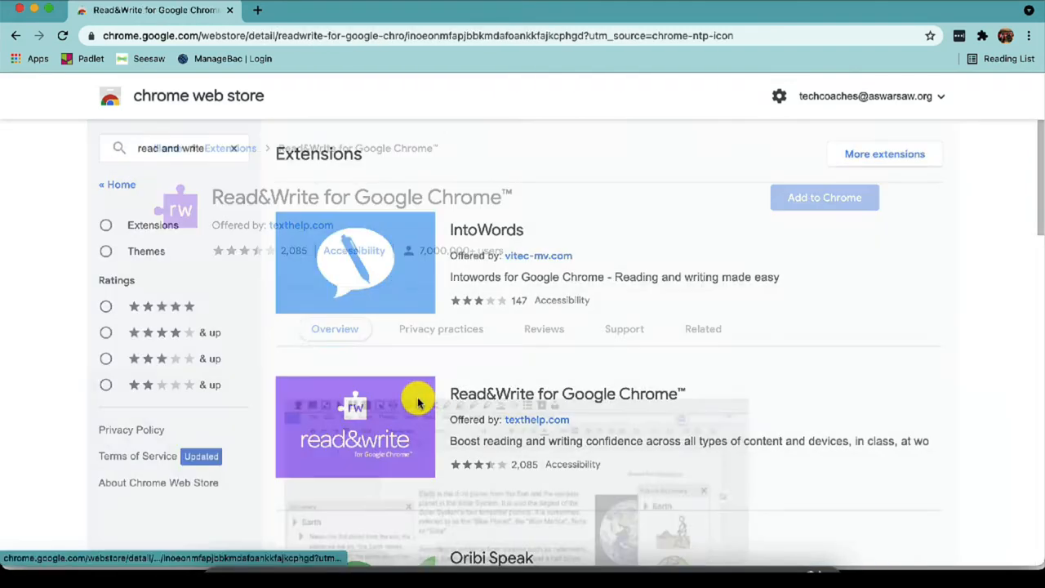
pyautogui.click(823, 196)
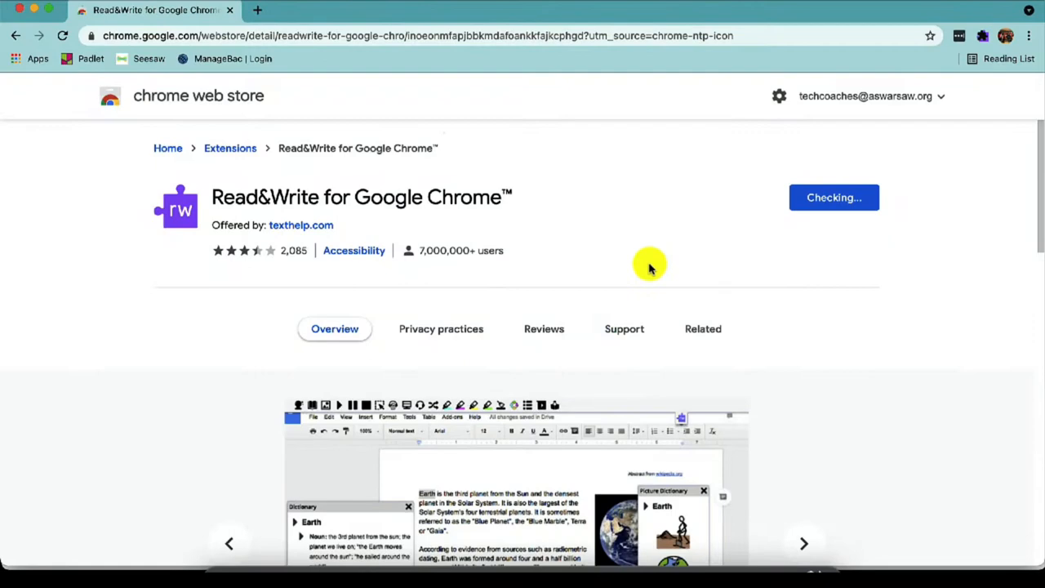
pyautogui.click(703, 328)
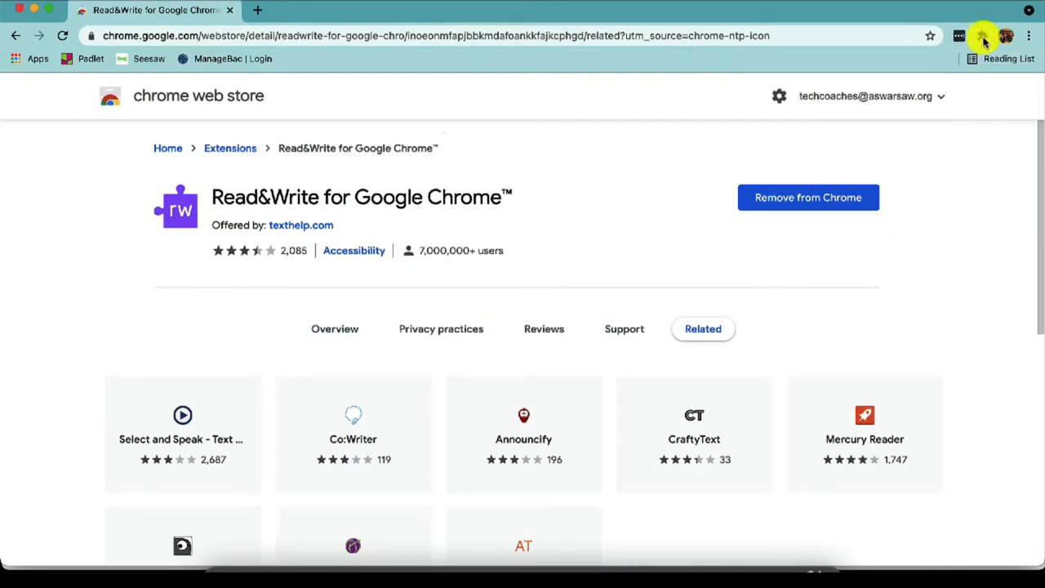
pyautogui.click(983, 36)
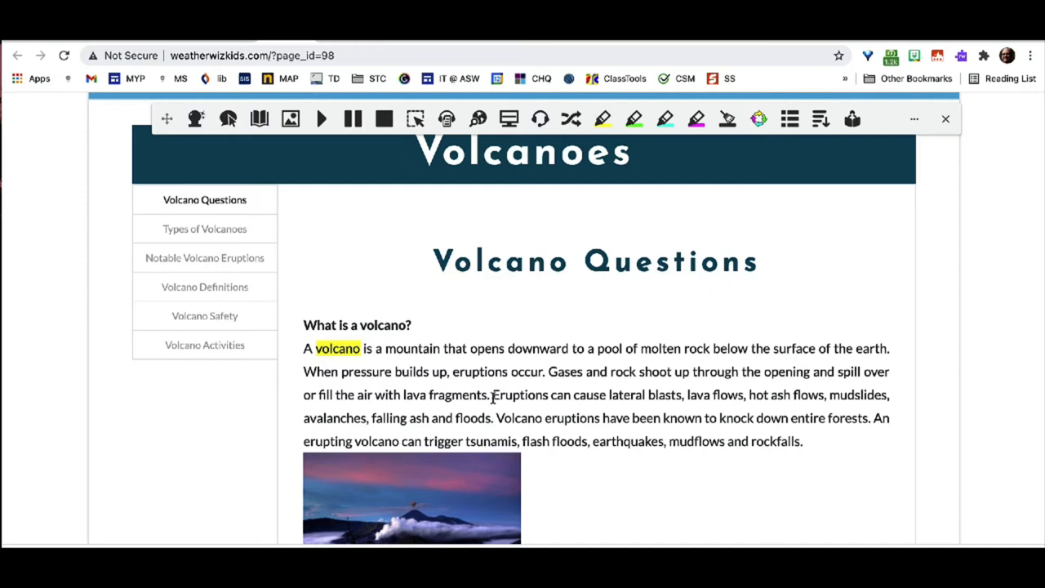
# Highlight Eruptions, tsunamis, earthquakes and rockfalls in yellow on the article
pyautogui.doubleClick(520, 395)
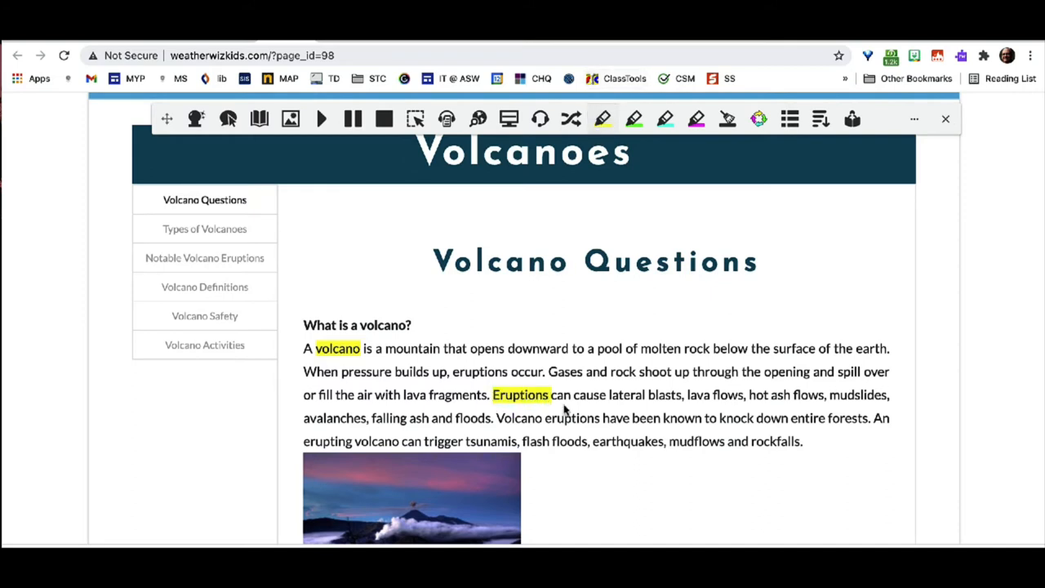
pyautogui.doubleClick(474, 441)
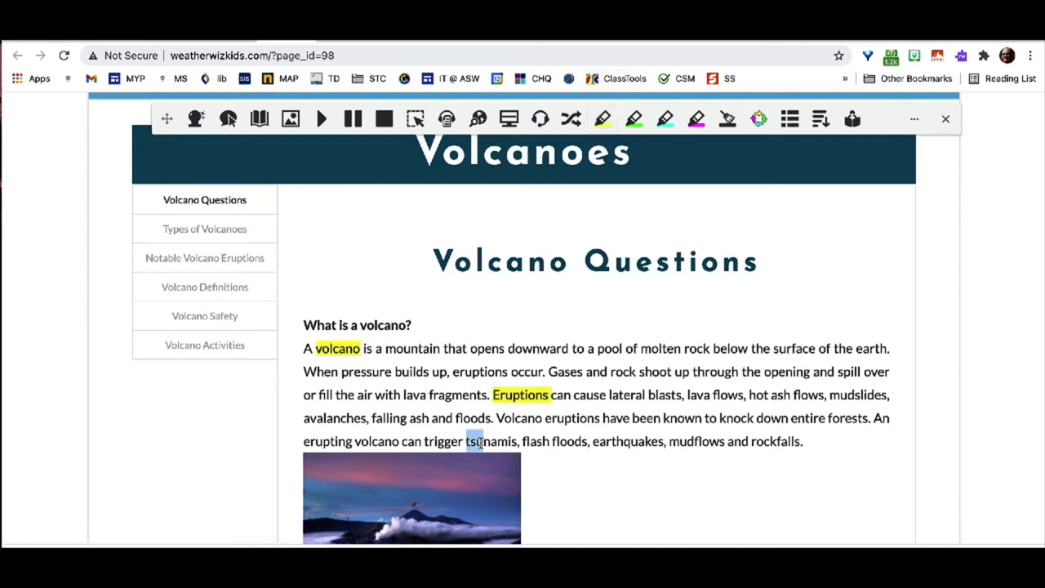
pyautogui.doubleClick(490, 440)
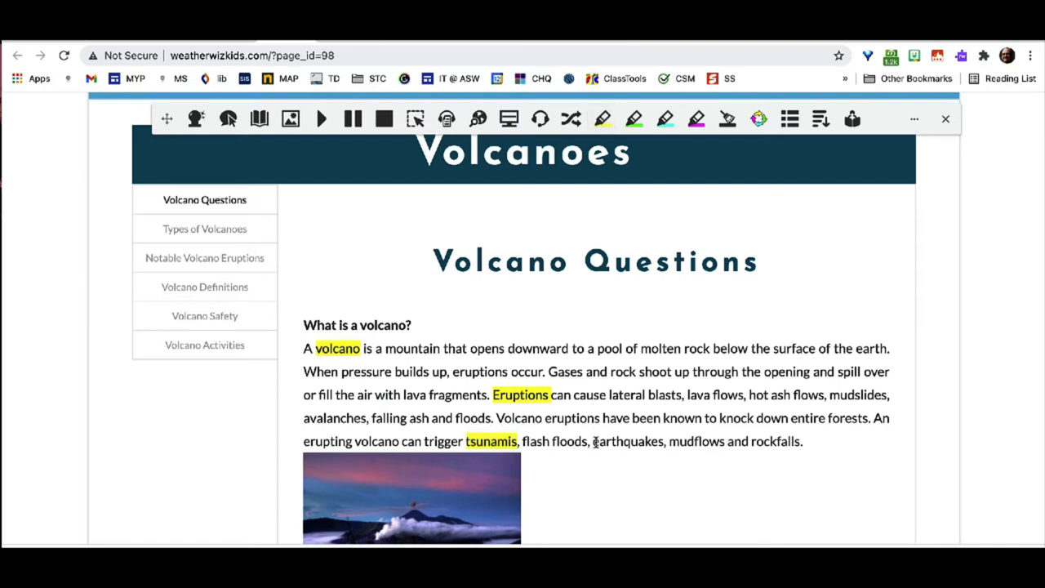
pyautogui.doubleClick(627, 440)
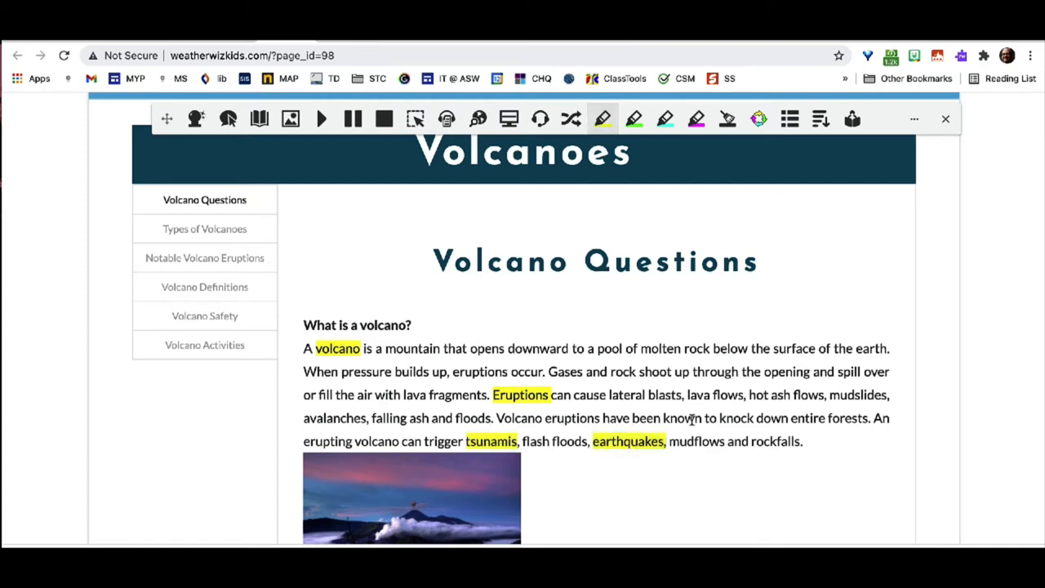
pyautogui.doubleClick(774, 441)
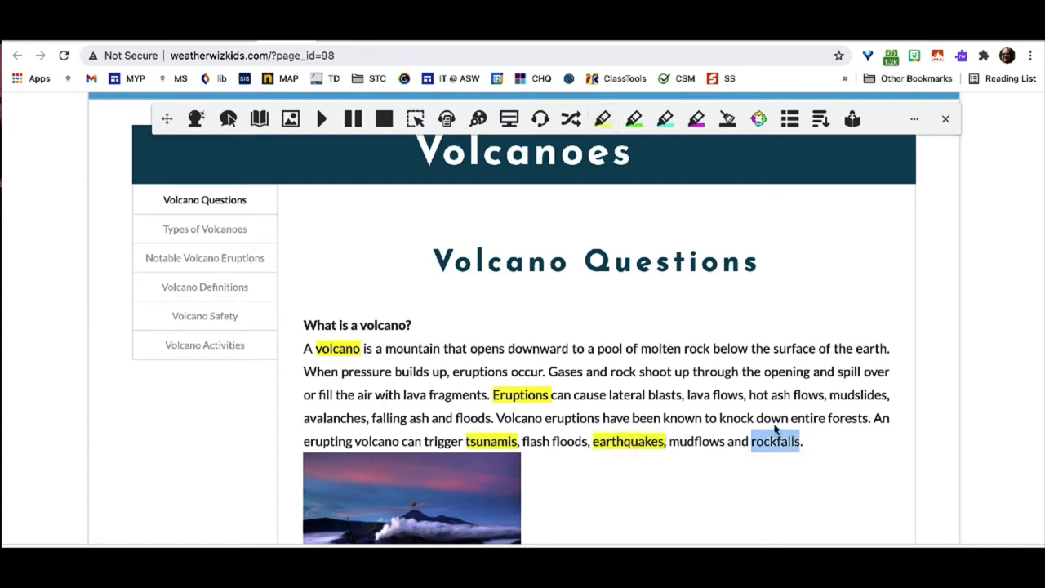
# Highlight mantle, then generate a vocabulary list from the highlighted words
pyautogui.scroll(-3)
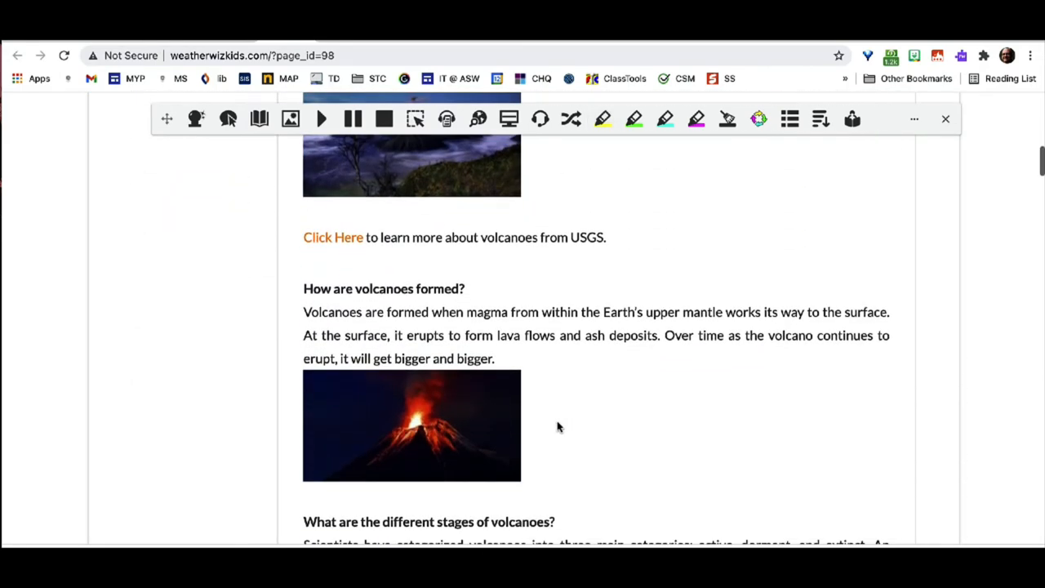
pyautogui.scroll(-3)
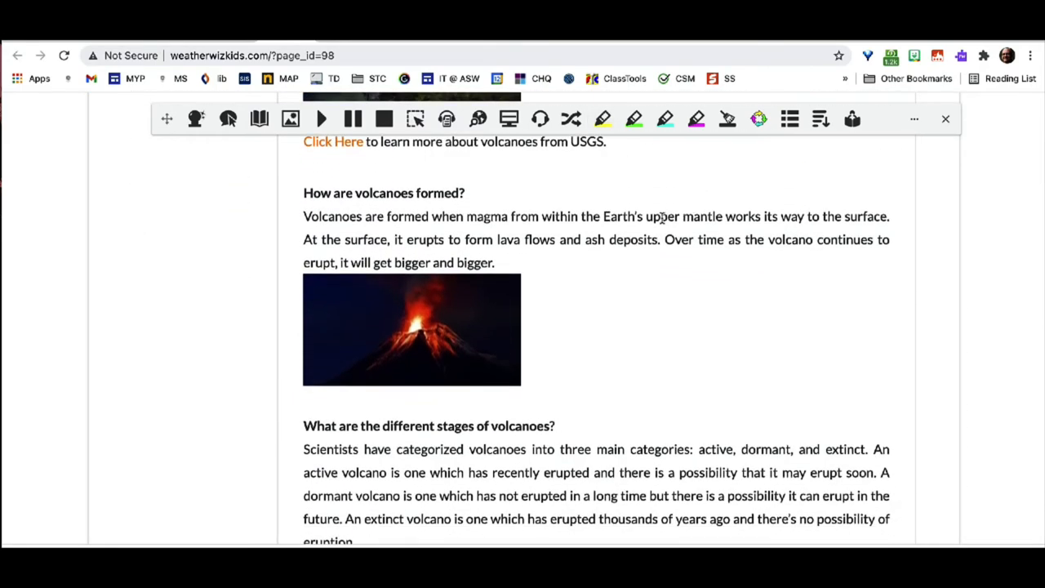
pyautogui.doubleClick(703, 216)
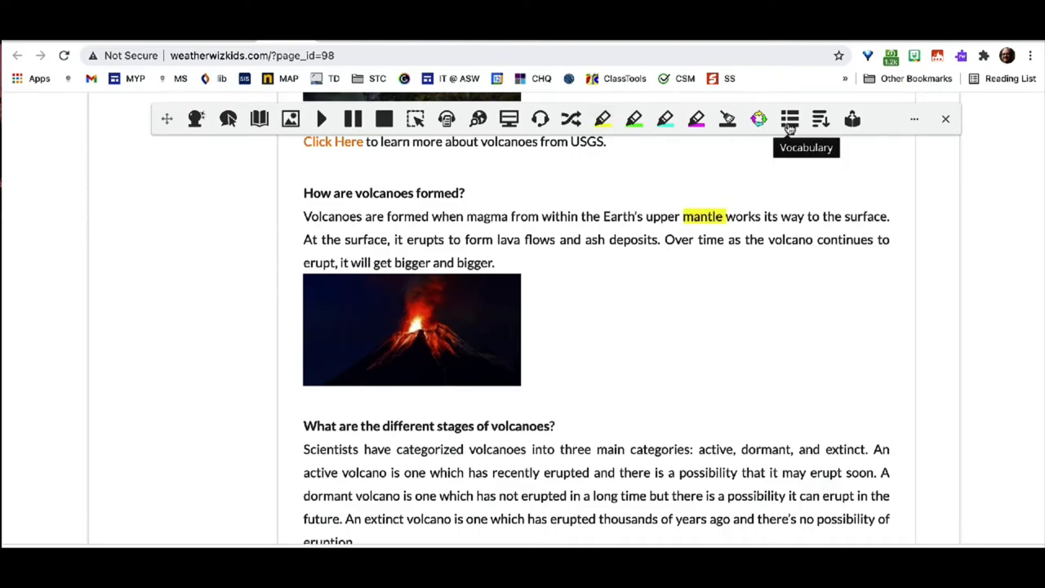
pyautogui.click(789, 119)
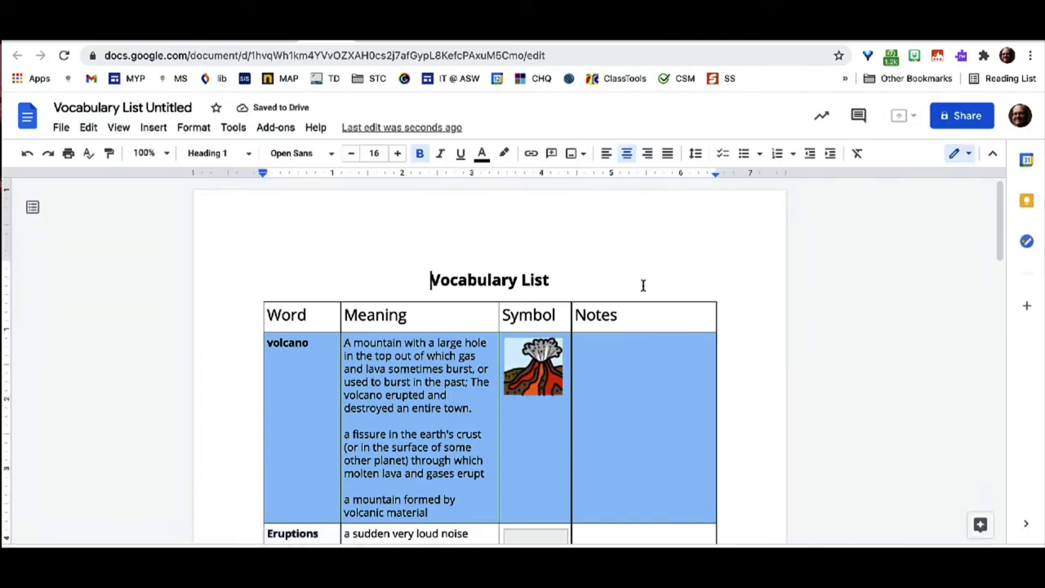
# In mantle's Notes cell, type 'There are many different definiti…'
pyautogui.scroll(-3)
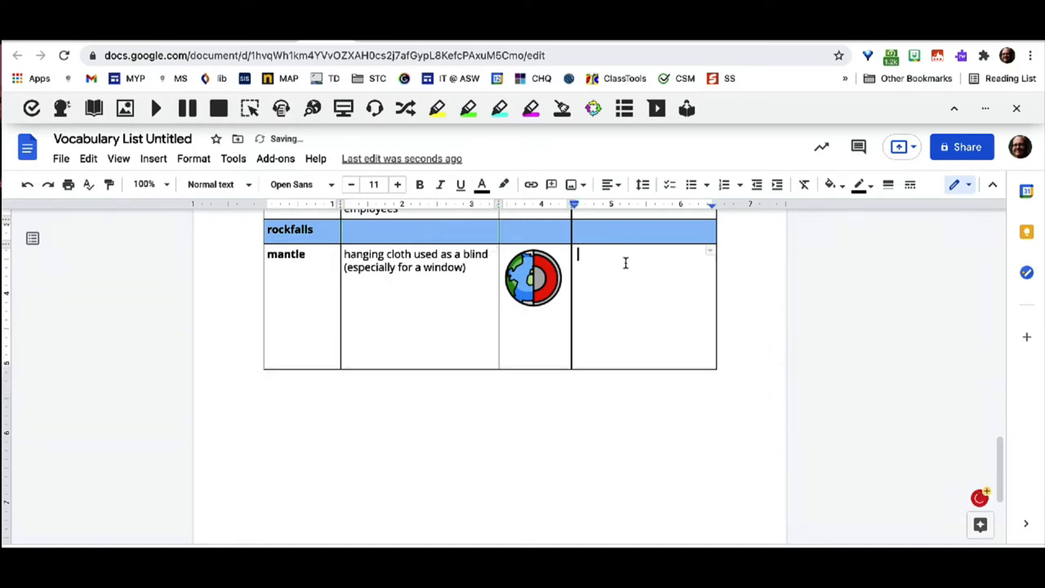
pyautogui.write('There are many dif')
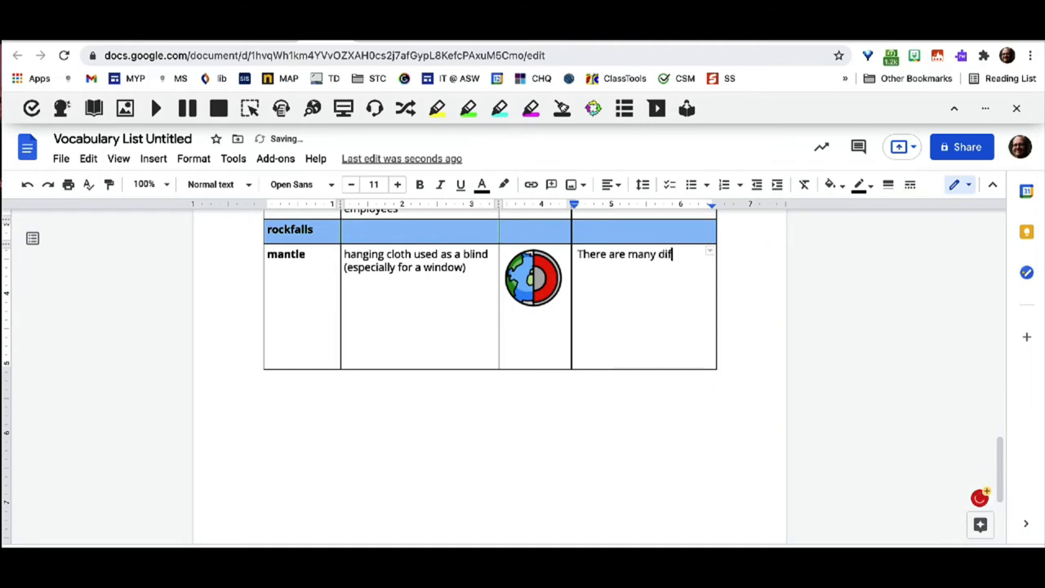
pyautogui.write('ferent definiti')
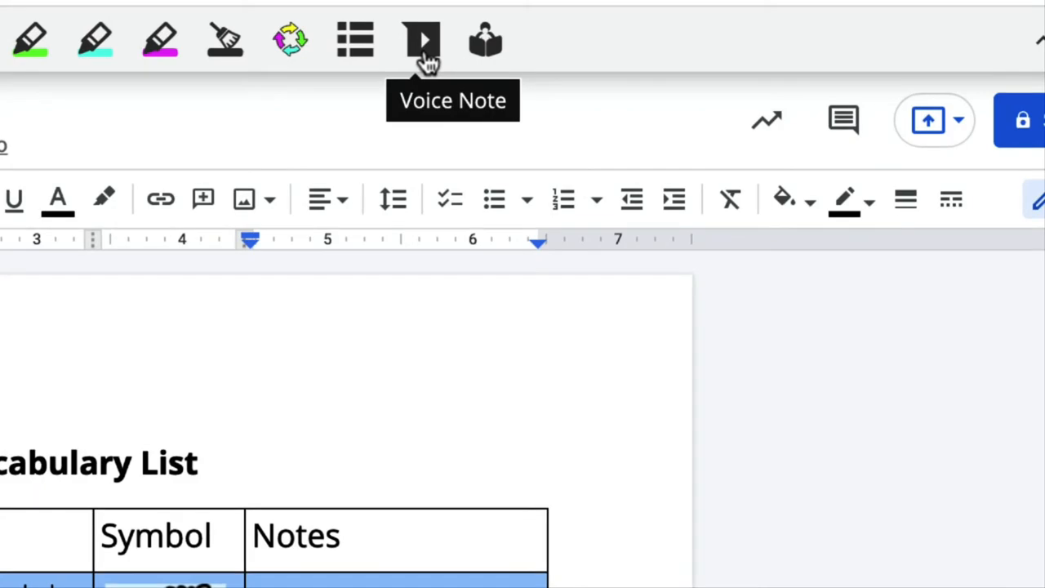
pyautogui.scroll(-3)
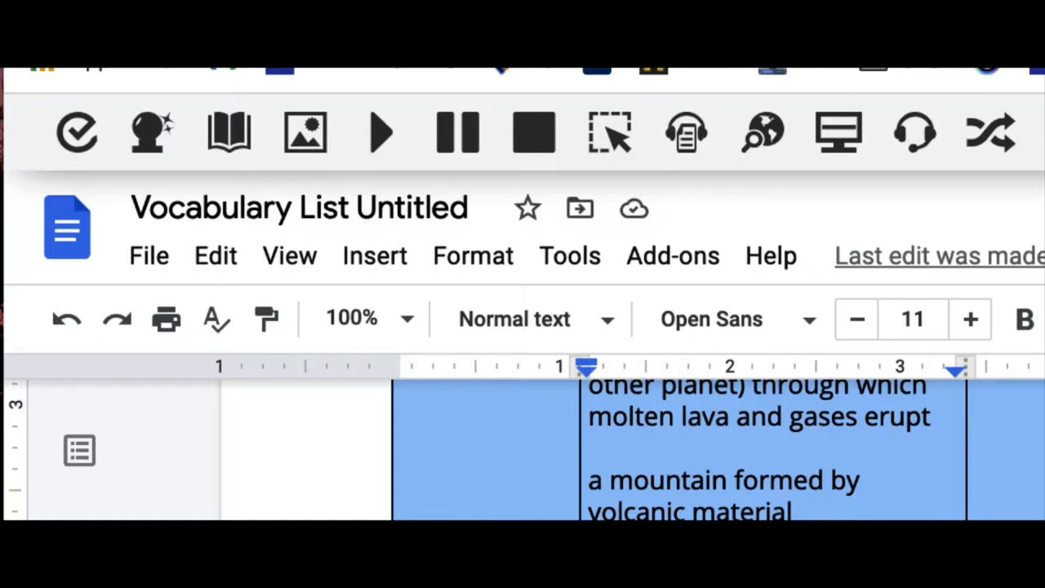
pyautogui.moveTo(90, 200)
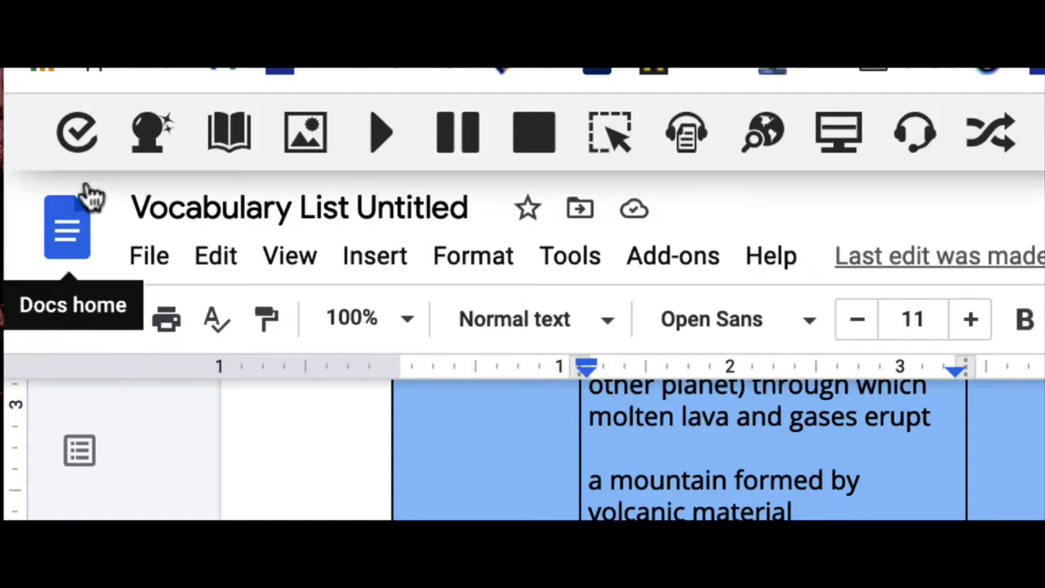
pyautogui.moveTo(149, 132)
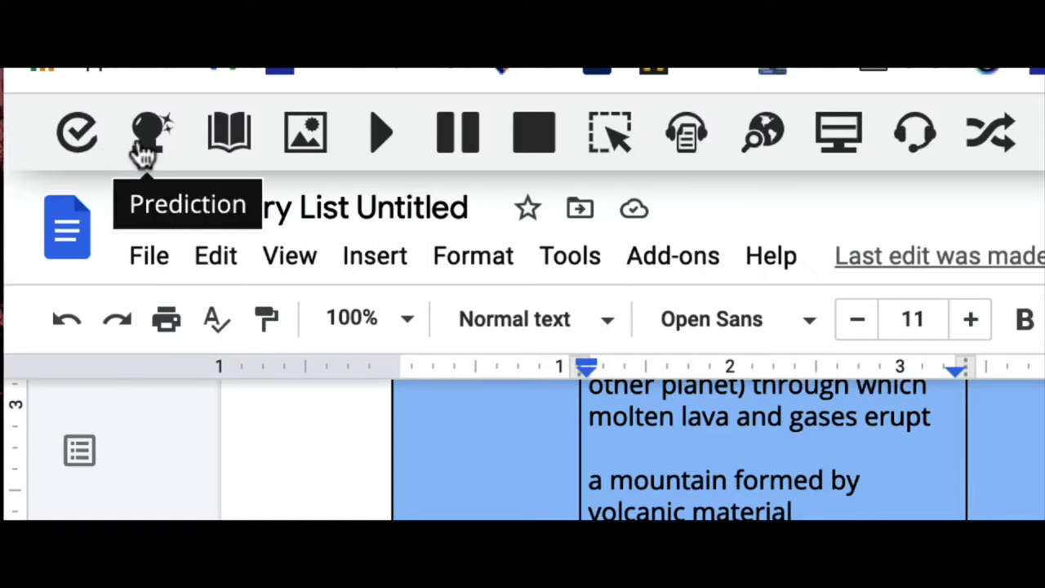
pyautogui.moveTo(381, 132)
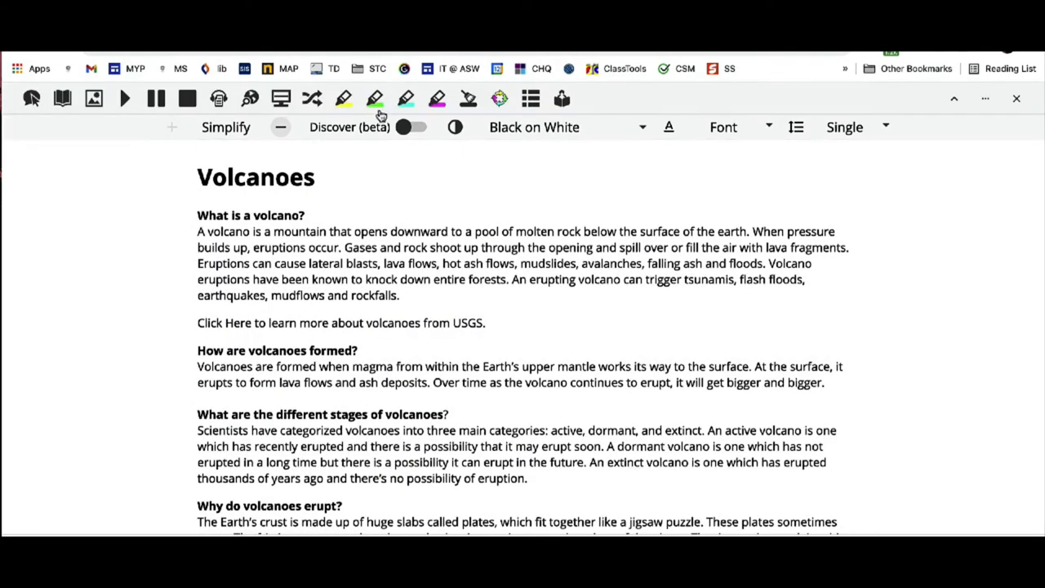
# Lower the Simplify summary level twice to condense the Volcanoes article
pyautogui.click(280, 126)
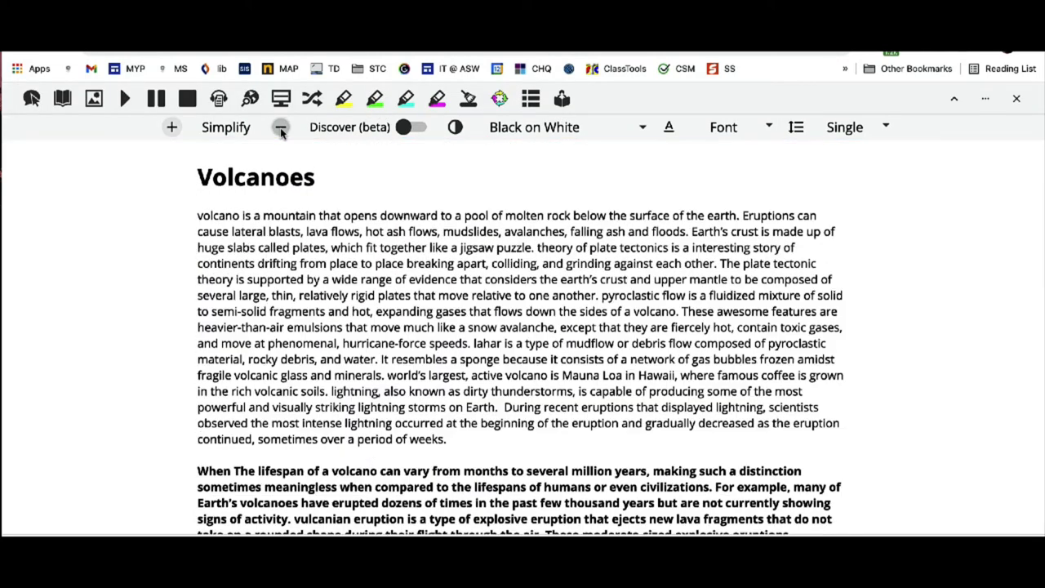
pyautogui.click(280, 127)
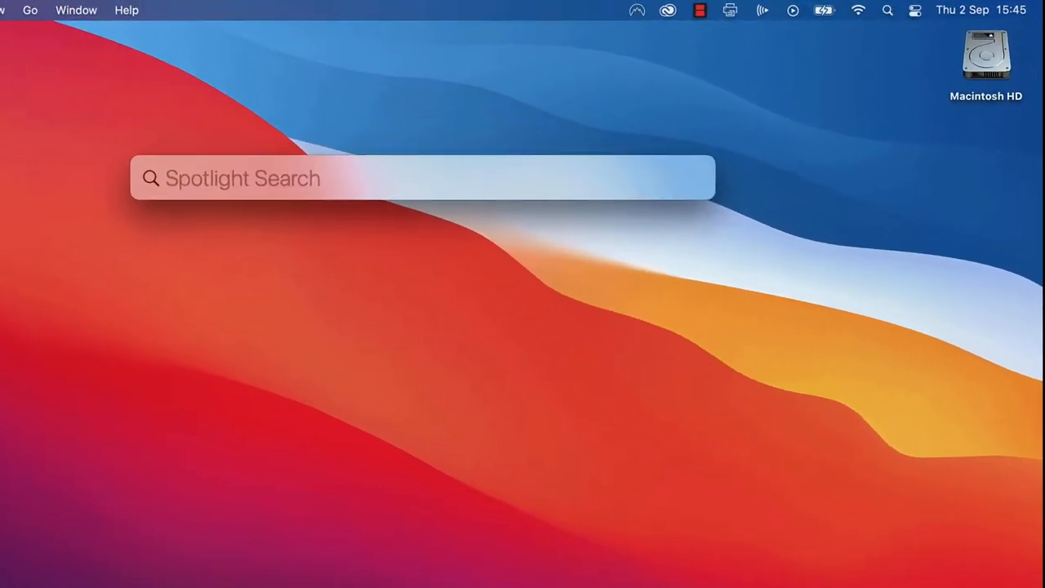
# Open System Preferences Notifications and enable Do Not Disturb when mirroring to TVs and projectors
pyautogui.write('System Preferences')
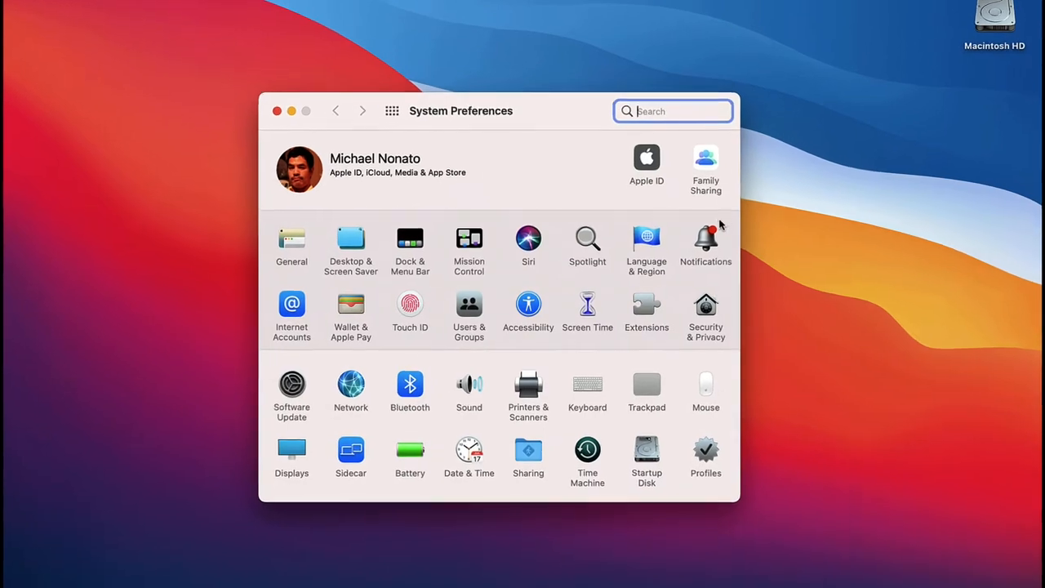
pyautogui.click(706, 241)
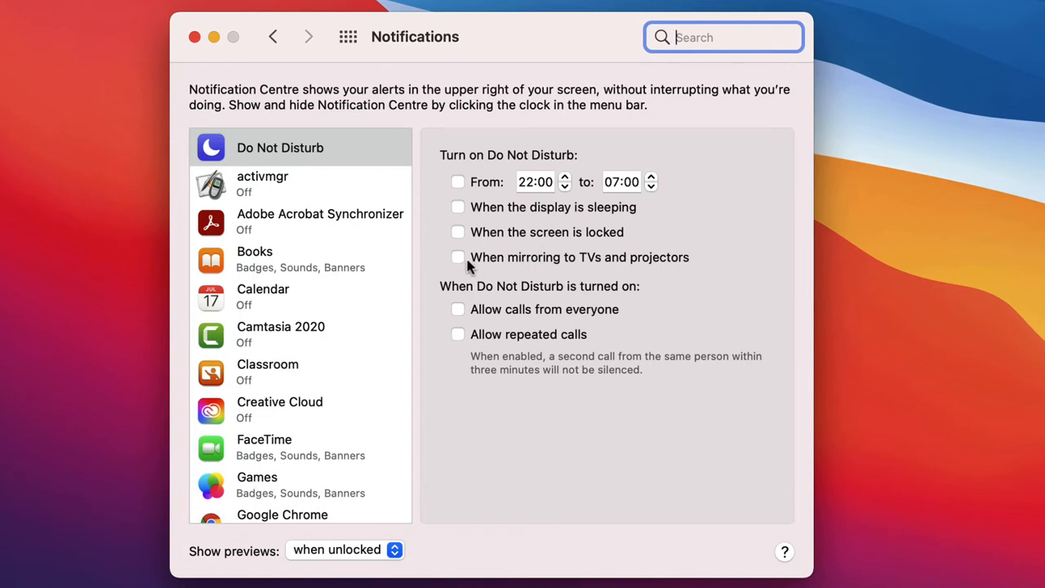
pyautogui.click(458, 257)
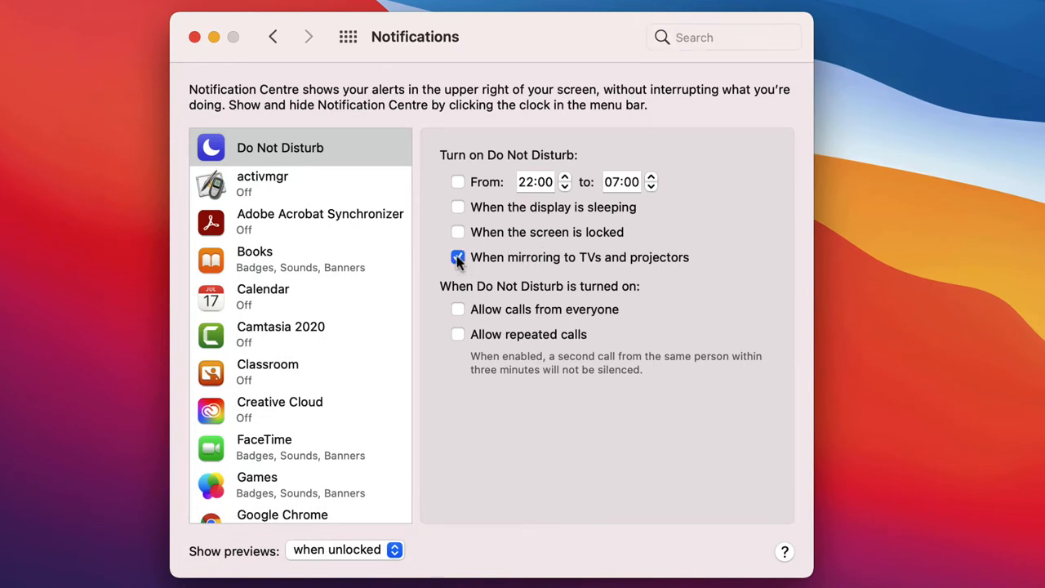
pyautogui.click(457, 257)
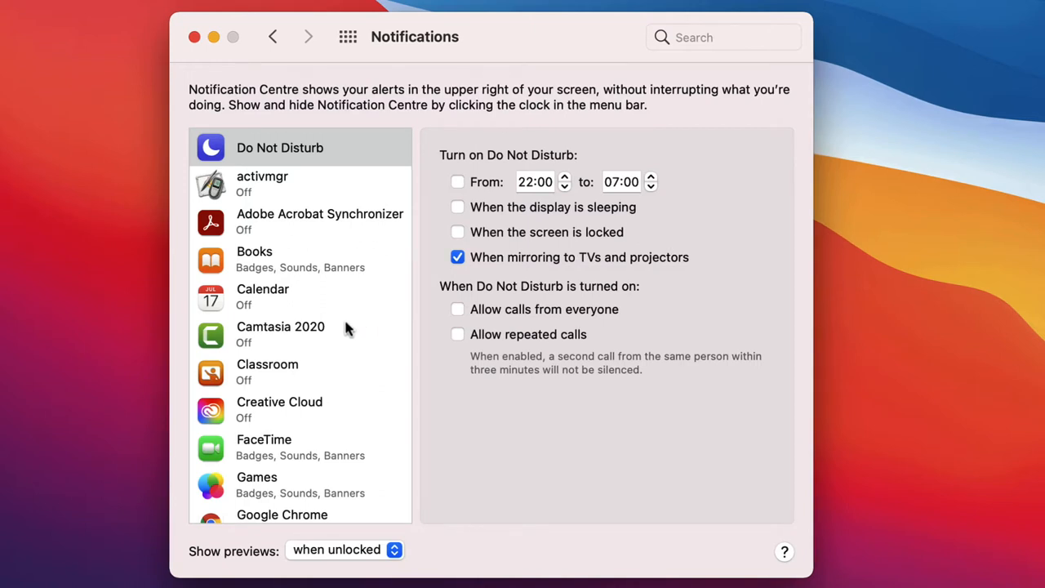
# Switch off Allow Notifications for Google Chrome
pyautogui.scroll(-3)
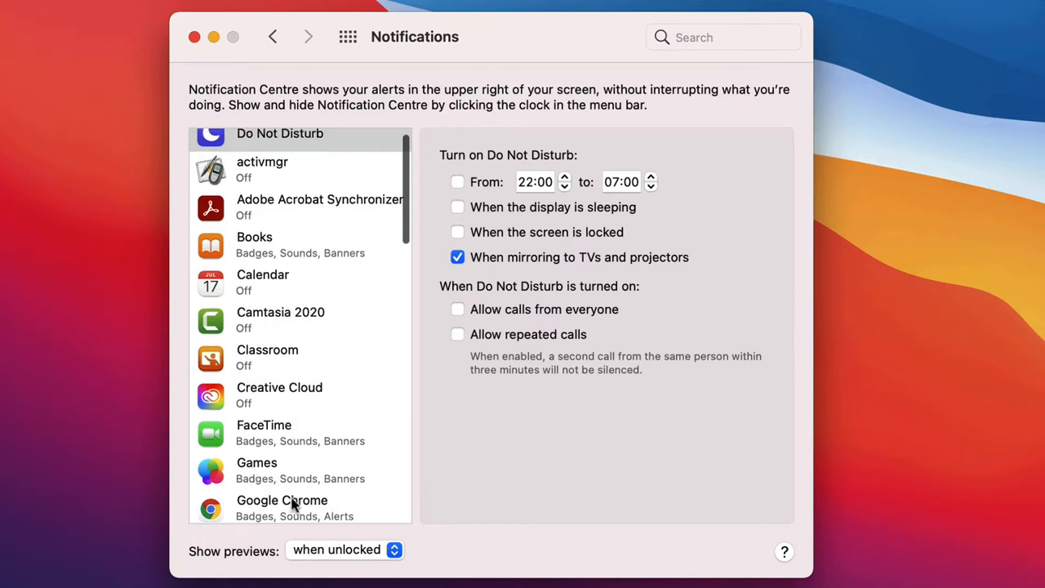
pyautogui.click(281, 499)
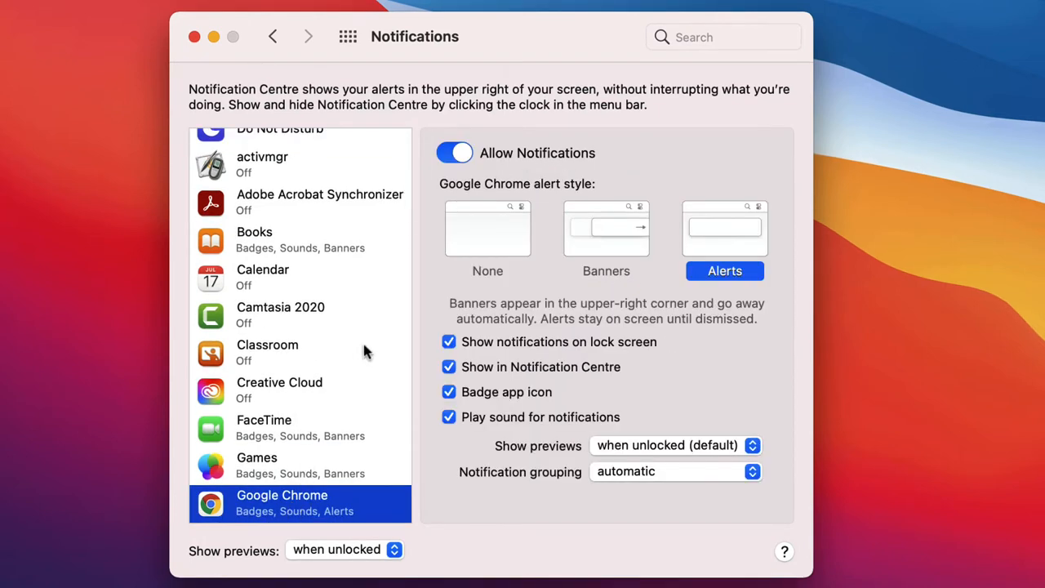
pyautogui.click(454, 153)
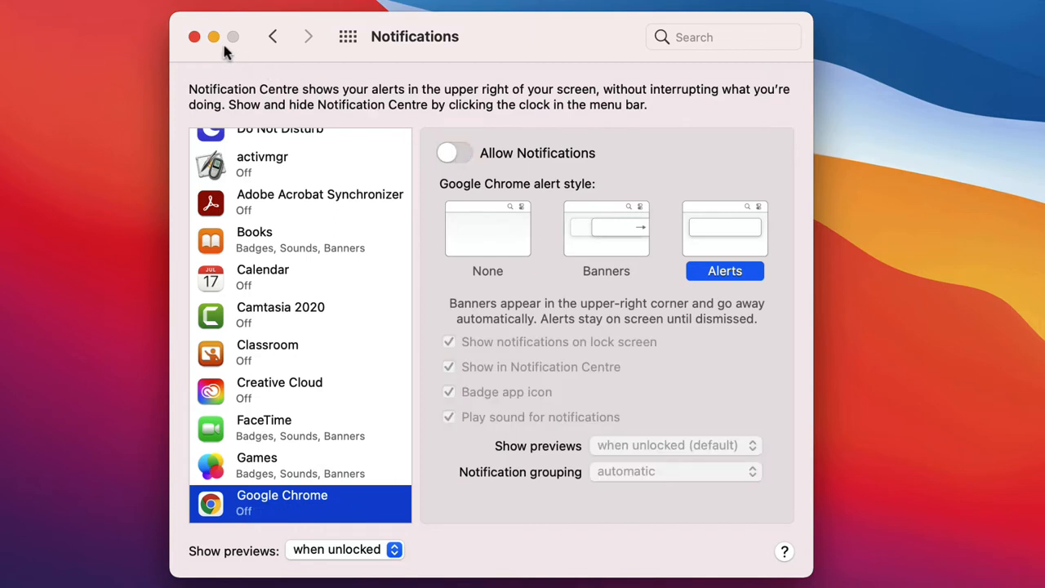
pyautogui.moveTo(244, 143)
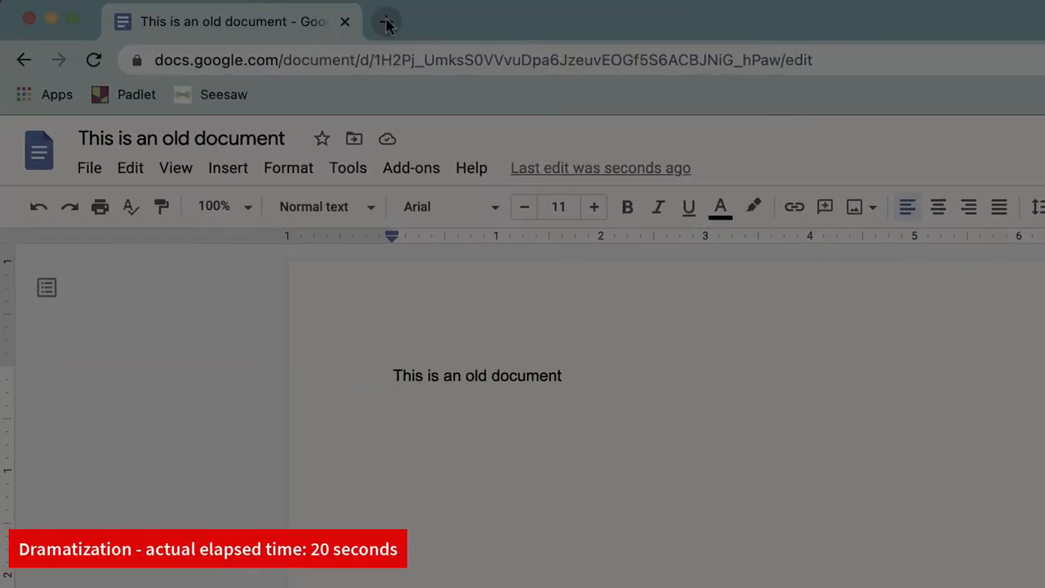
# Go to Google Docs in a new tab and start a Blank document
pyautogui.click(386, 21)
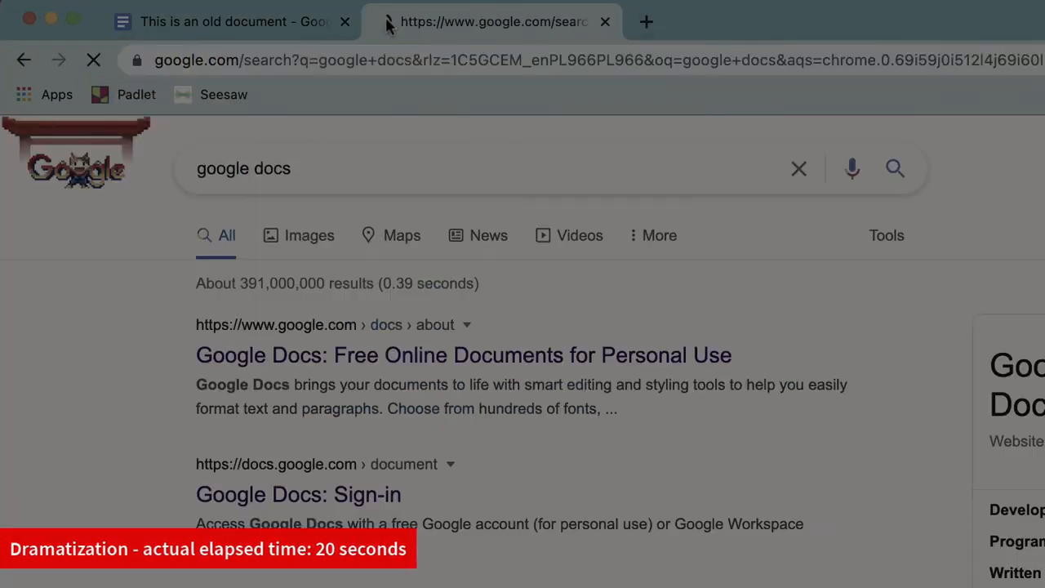
pyautogui.click(463, 355)
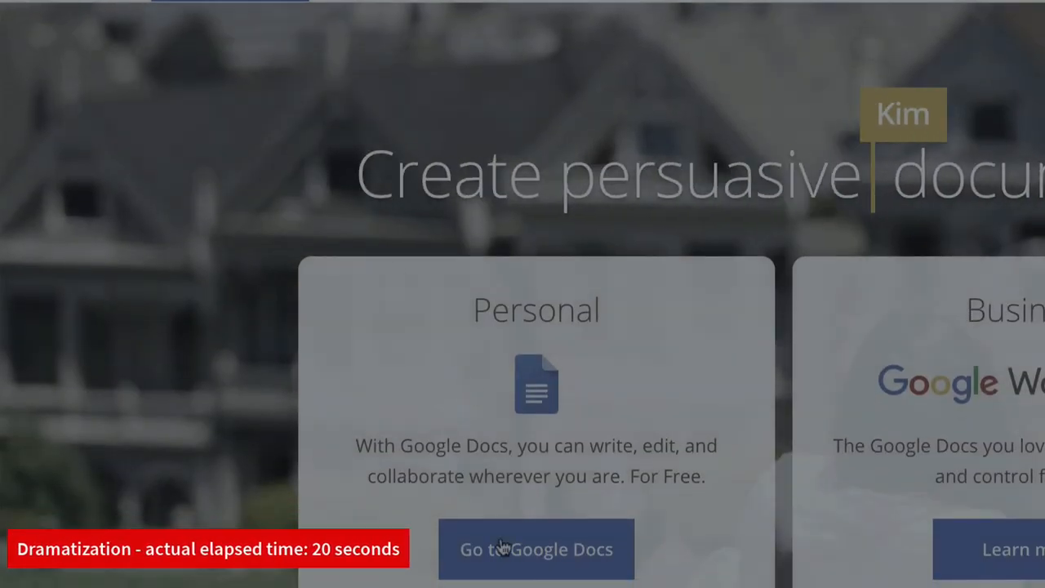
pyautogui.click(535, 549)
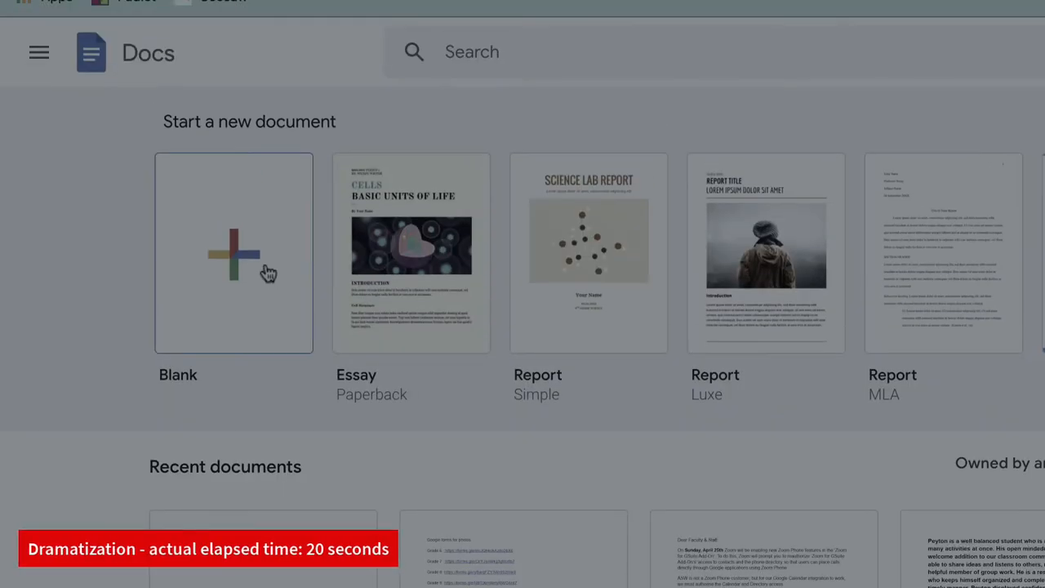
pyautogui.click(234, 252)
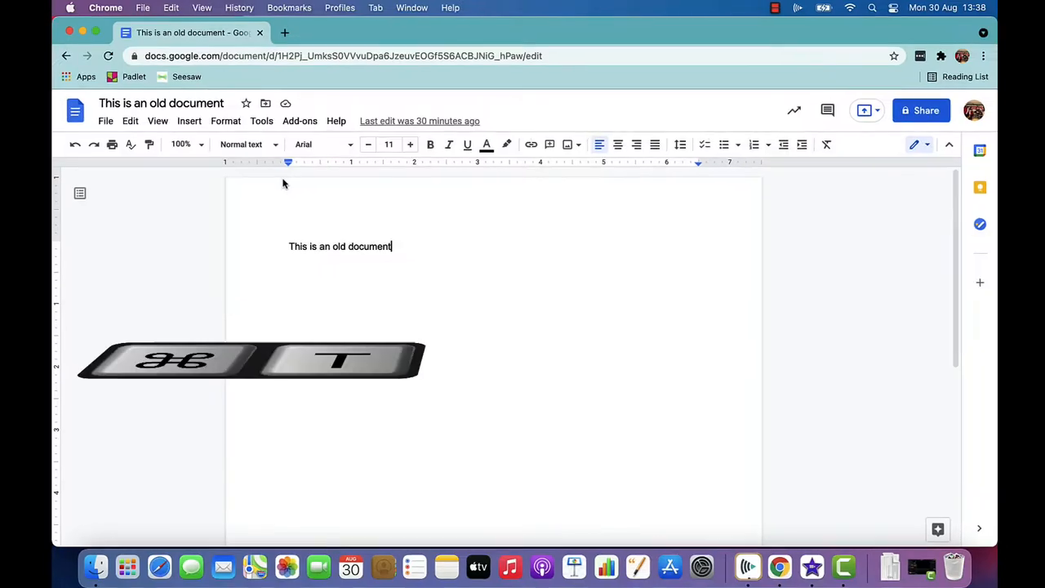
# Create a new document via docs.new and start titling it 'This is a new docume…'
pyautogui.press('cmd+t')
pyautogui.write('docs')
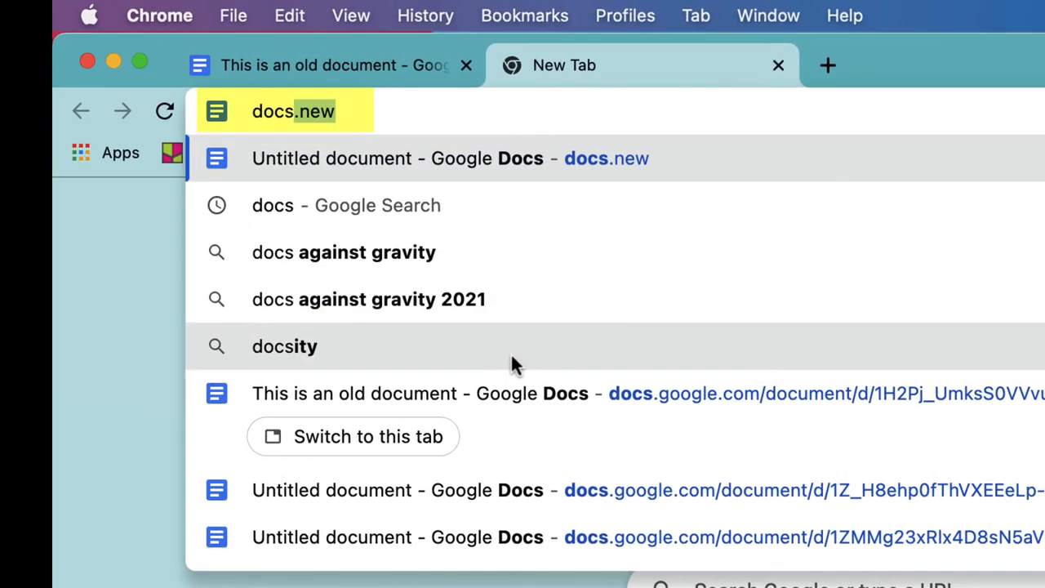
pyautogui.press('enter')
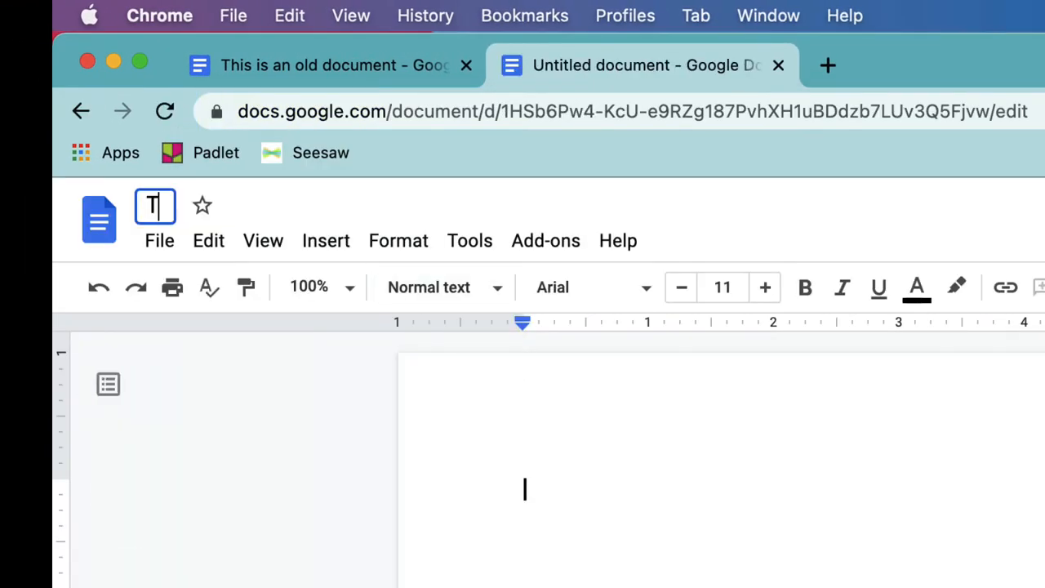
pyautogui.write('This is a new docume')
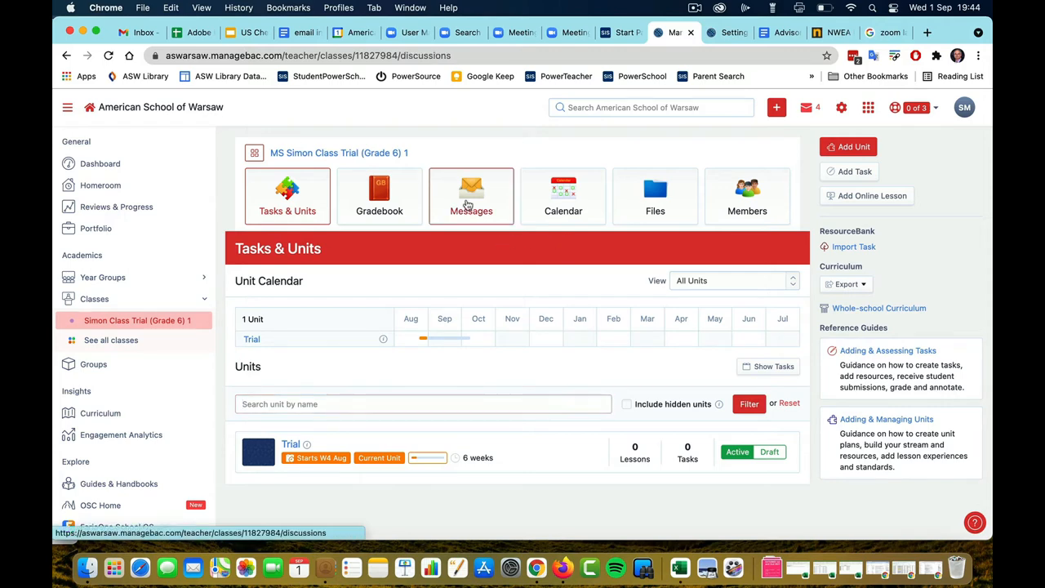
# Open the class Messages page and start a new message with Post Message
pyautogui.click(471, 196)
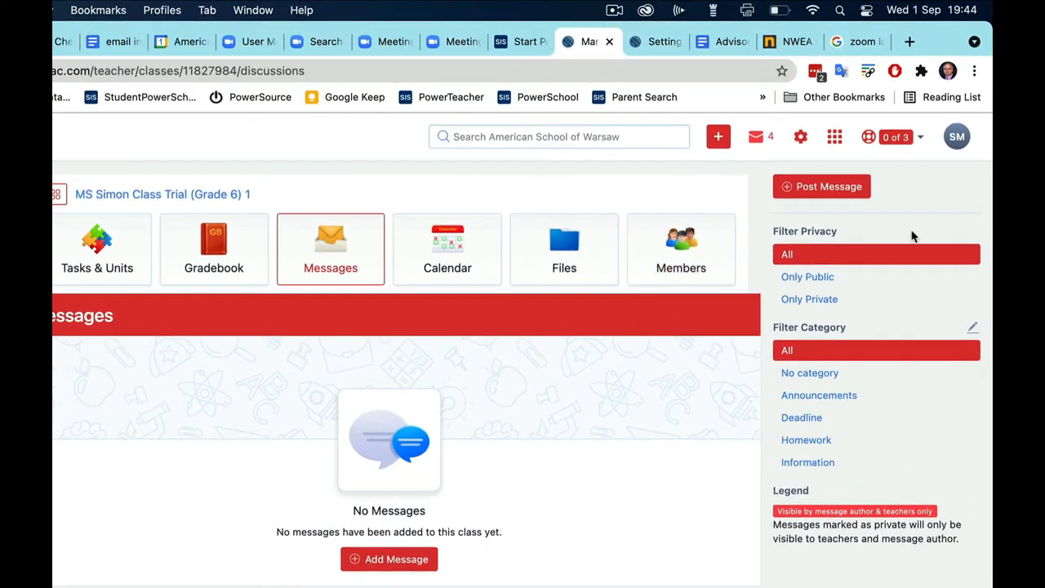
pyautogui.moveTo(875, 417)
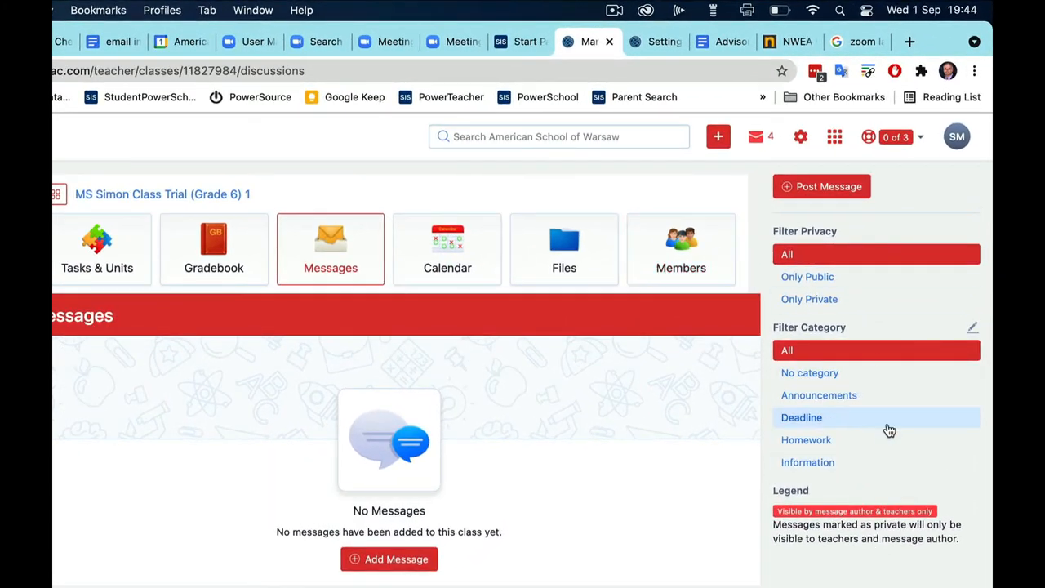
pyautogui.moveTo(845, 326)
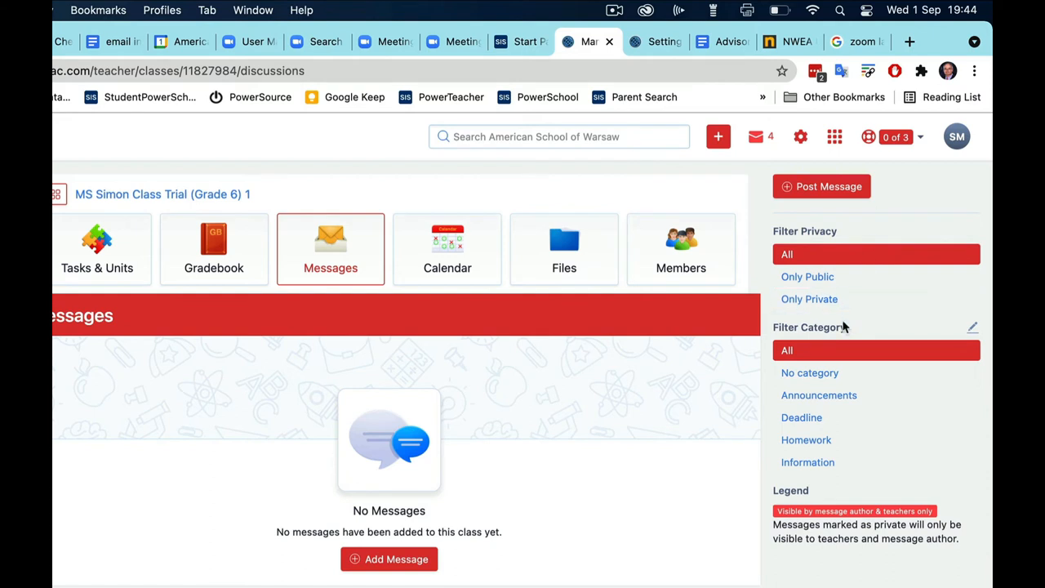
pyautogui.moveTo(881, 337)
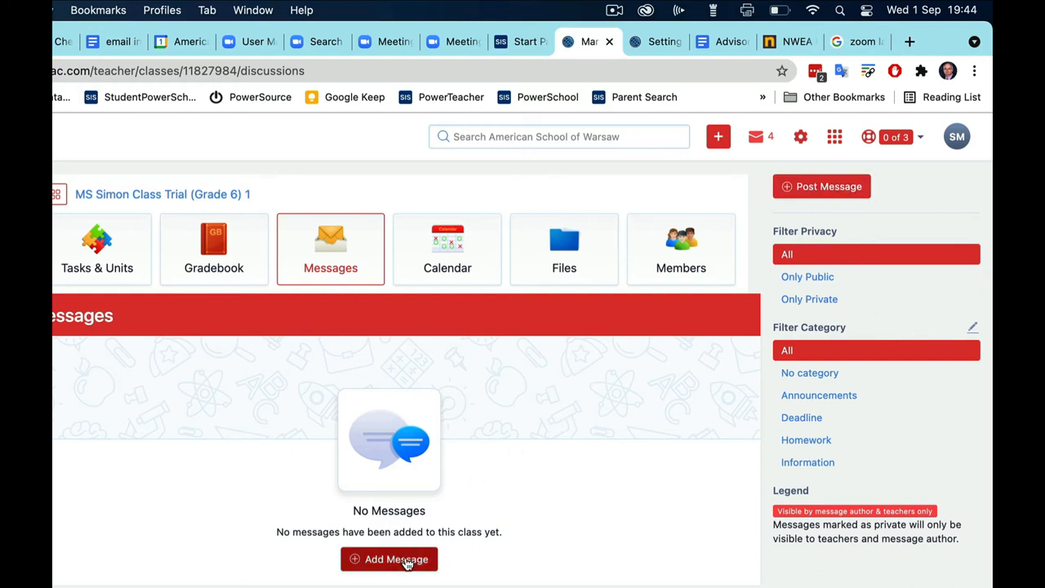
pyautogui.moveTo(821, 186)
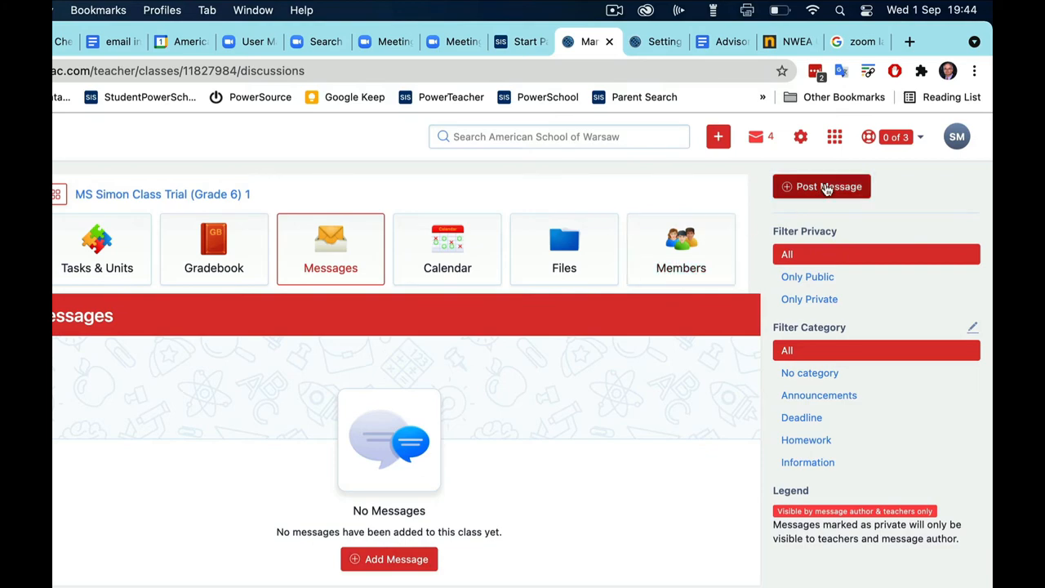
pyautogui.click(821, 186)
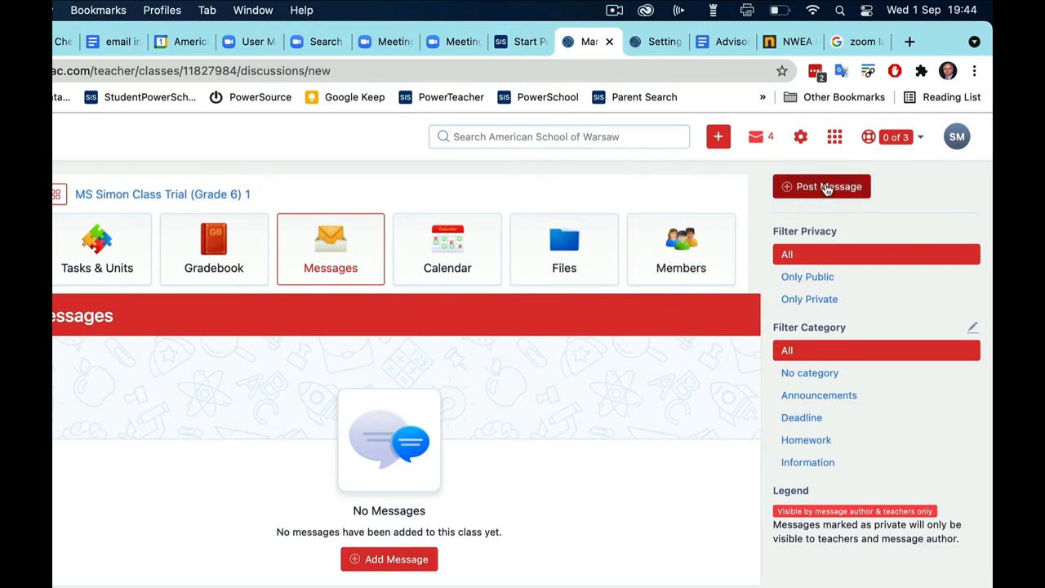
# Enter topic 'Reminder for tomorrow class', category Announcements, and body 'Please brin…'
pyautogui.click(821, 186)
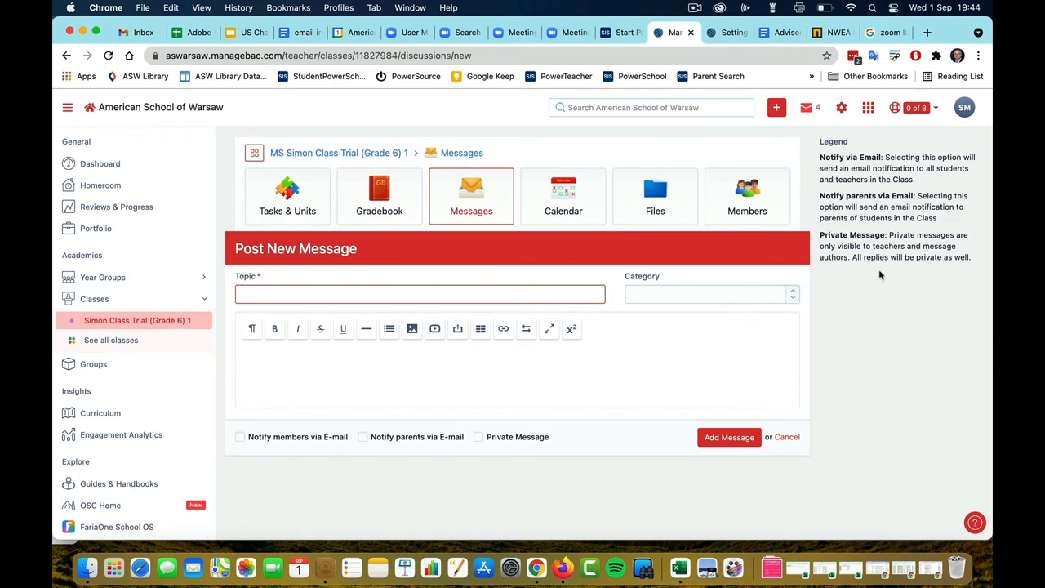
pyautogui.moveTo(843, 268)
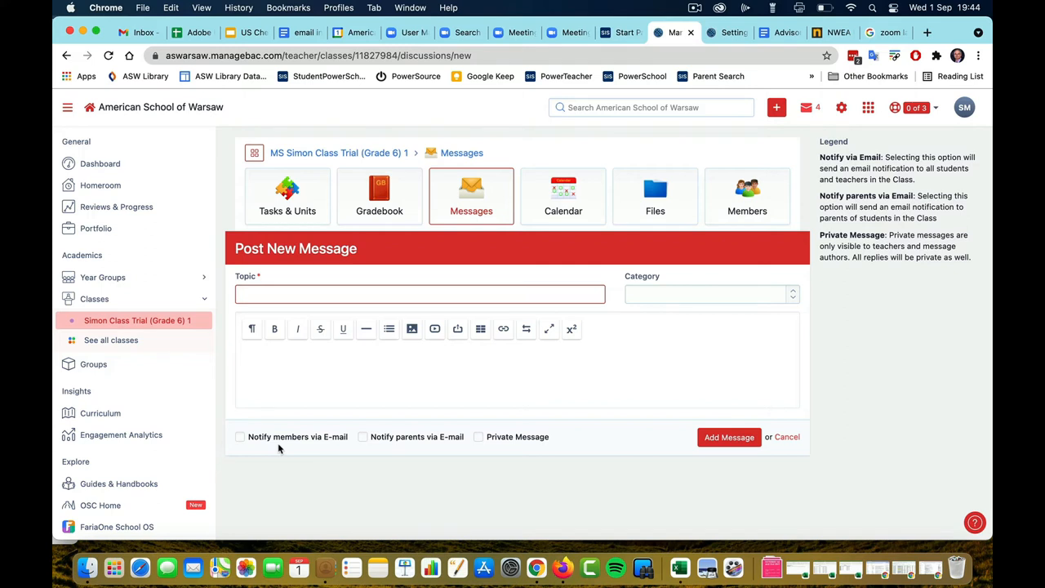
pyautogui.moveTo(422, 448)
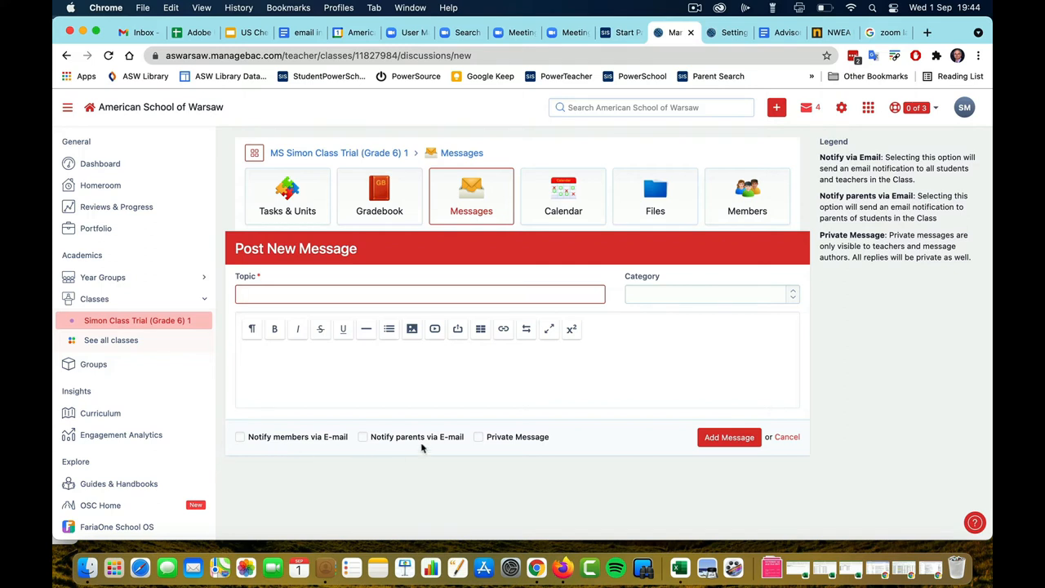
pyautogui.moveTo(516, 448)
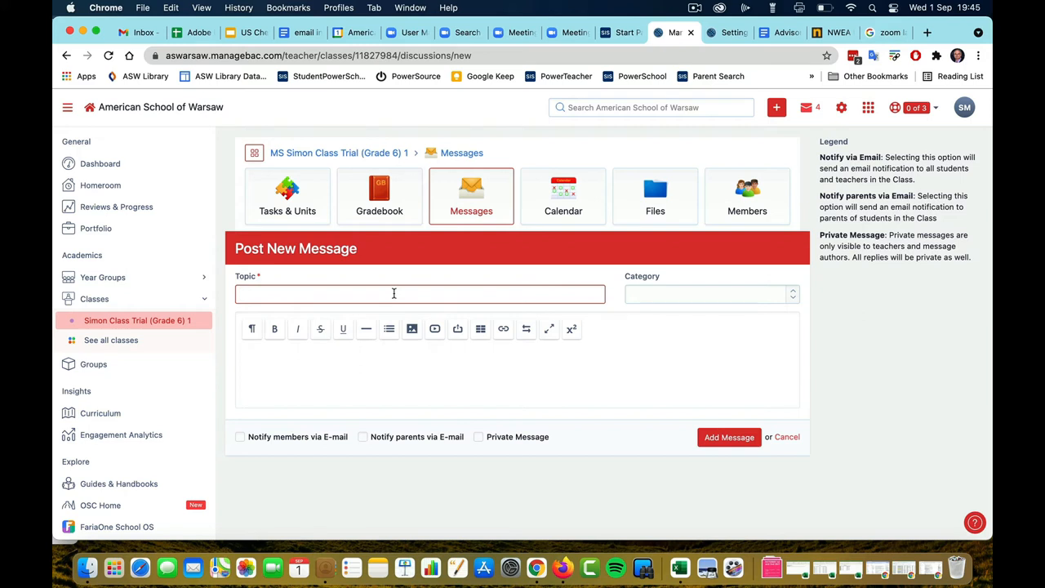
pyautogui.write('Reminder for tomorrow class')
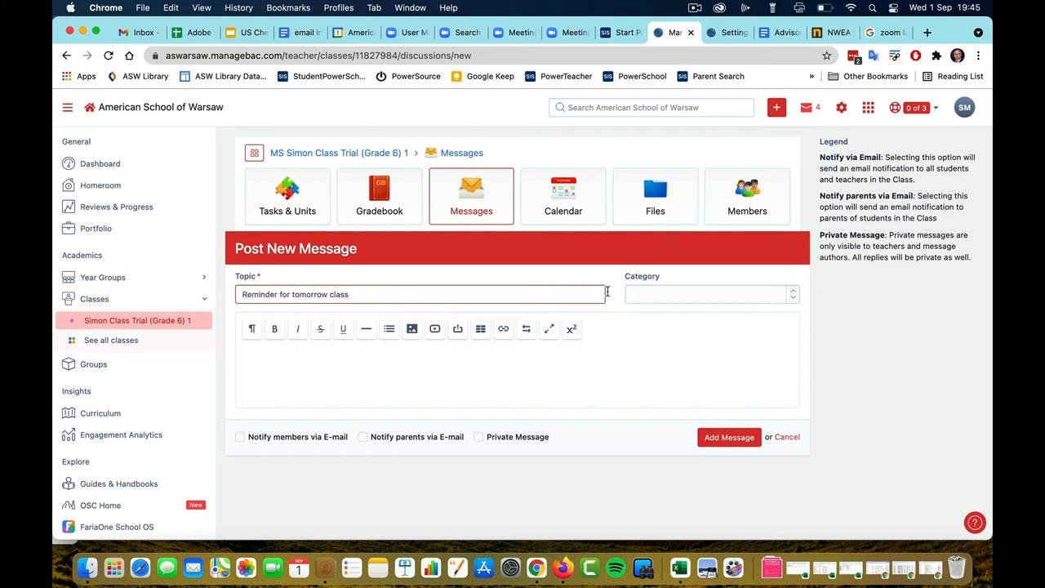
pyautogui.click(709, 294)
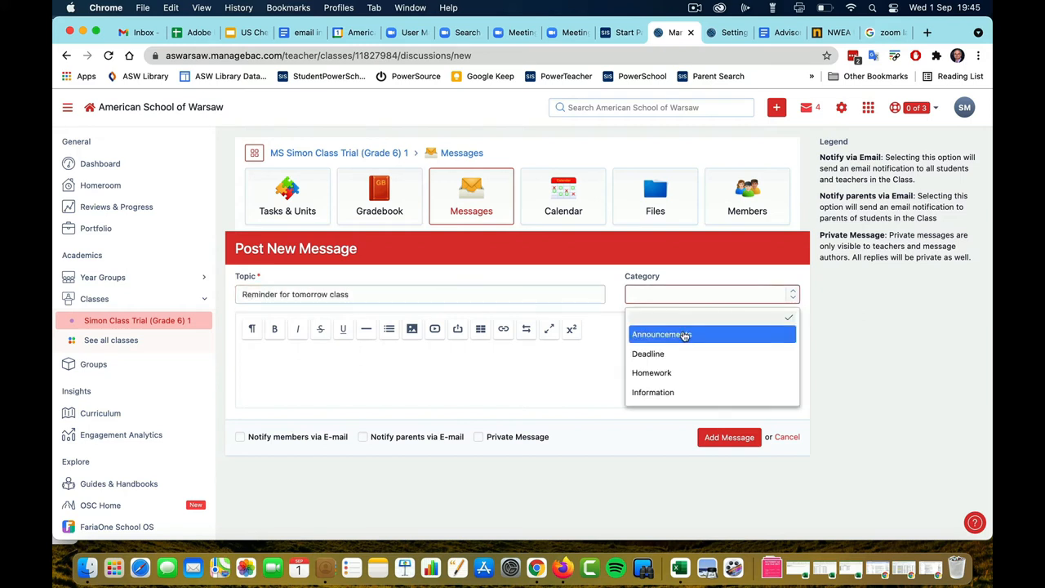
pyautogui.click(661, 334)
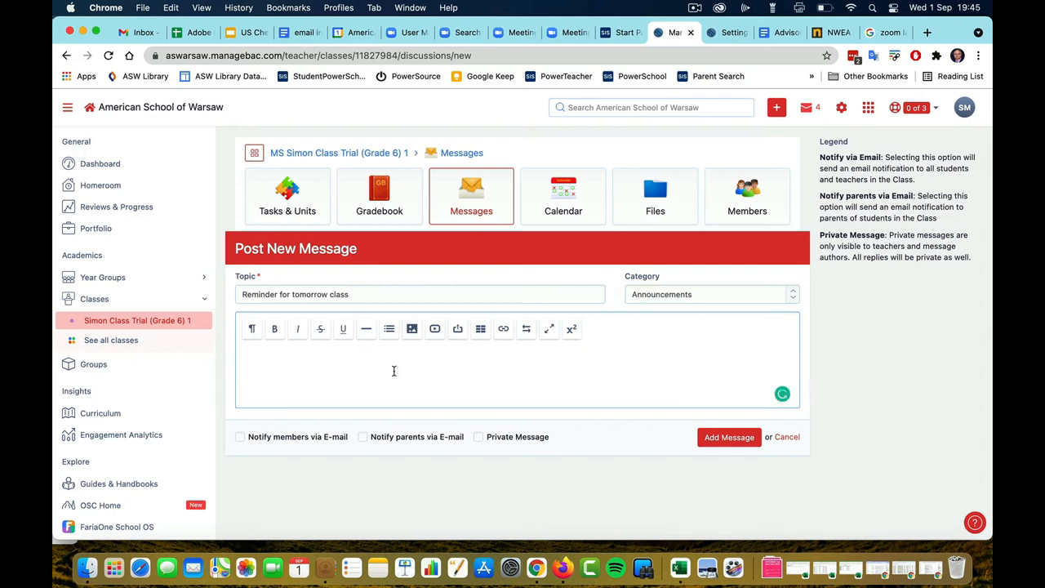
pyautogui.write('Please bring your laptop to class tomorrow.')
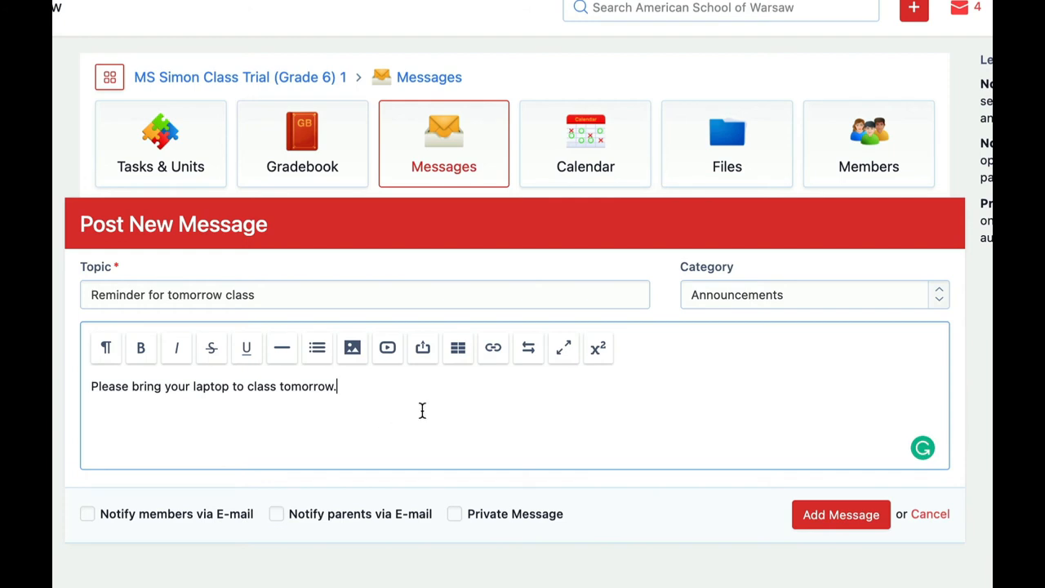
pyautogui.moveTo(459, 533)
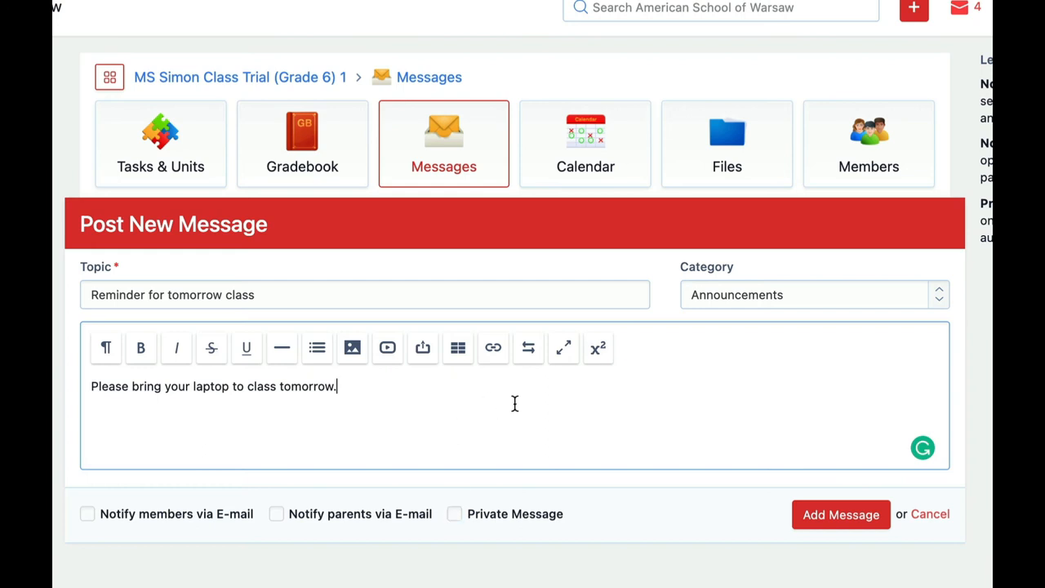
pyautogui.moveTo(532, 404)
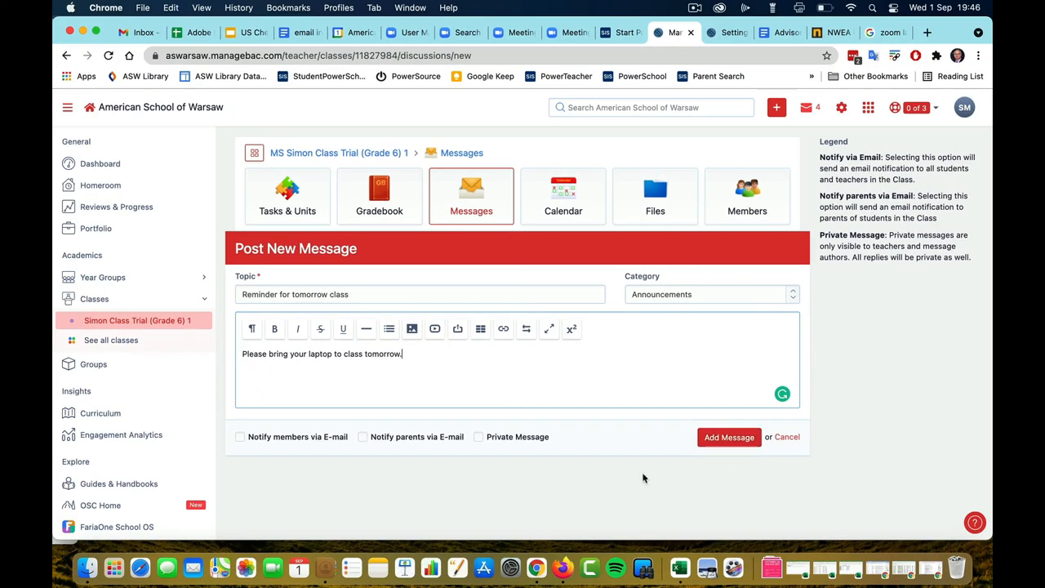
# Post the message with Add Message, then preview its reaction picker and Edit/Delete menu
pyautogui.click(728, 437)
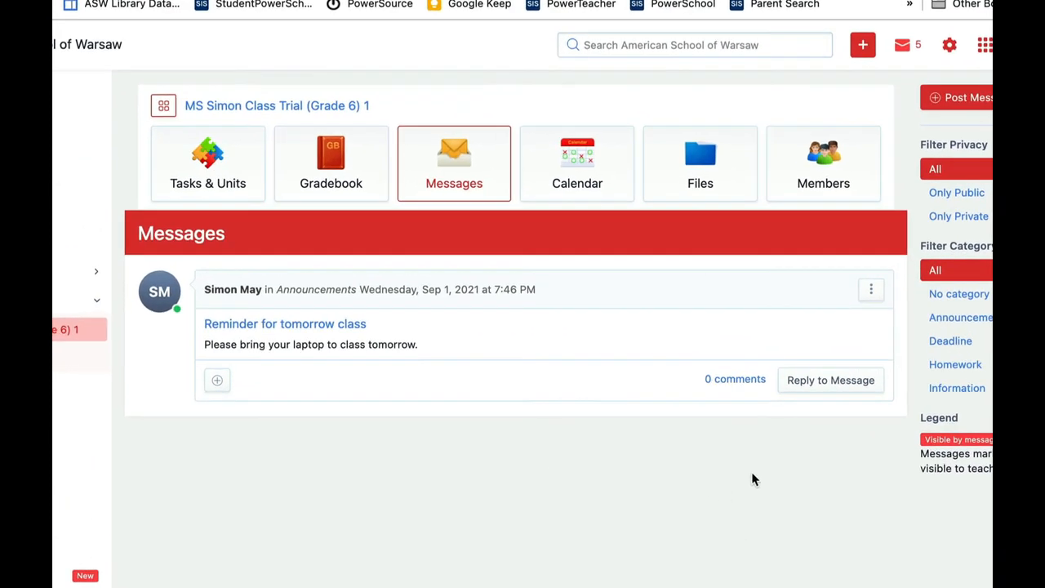
pyautogui.moveTo(830, 379)
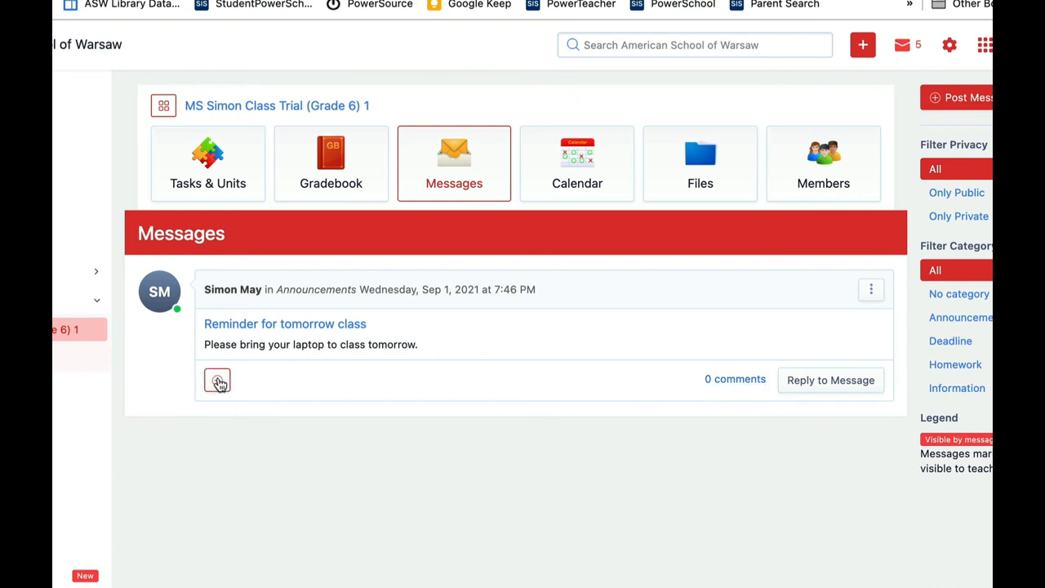
pyautogui.click(217, 381)
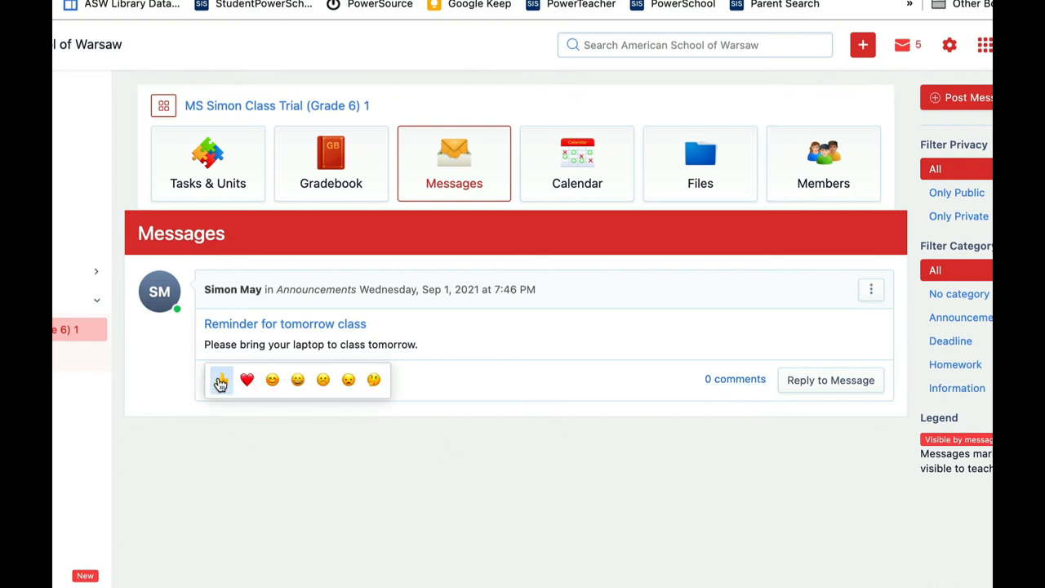
pyautogui.moveTo(612, 351)
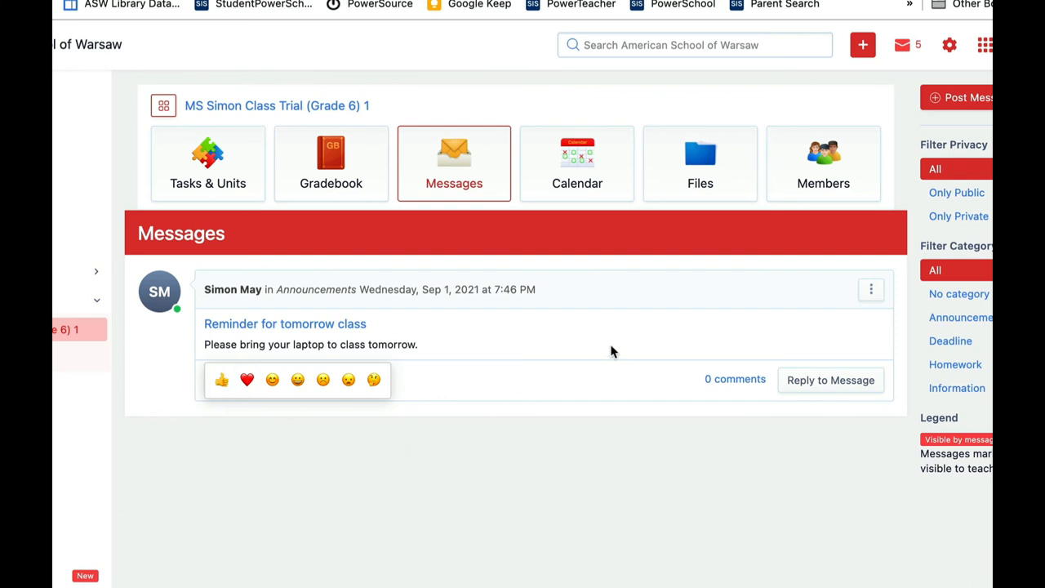
pyautogui.moveTo(616, 341)
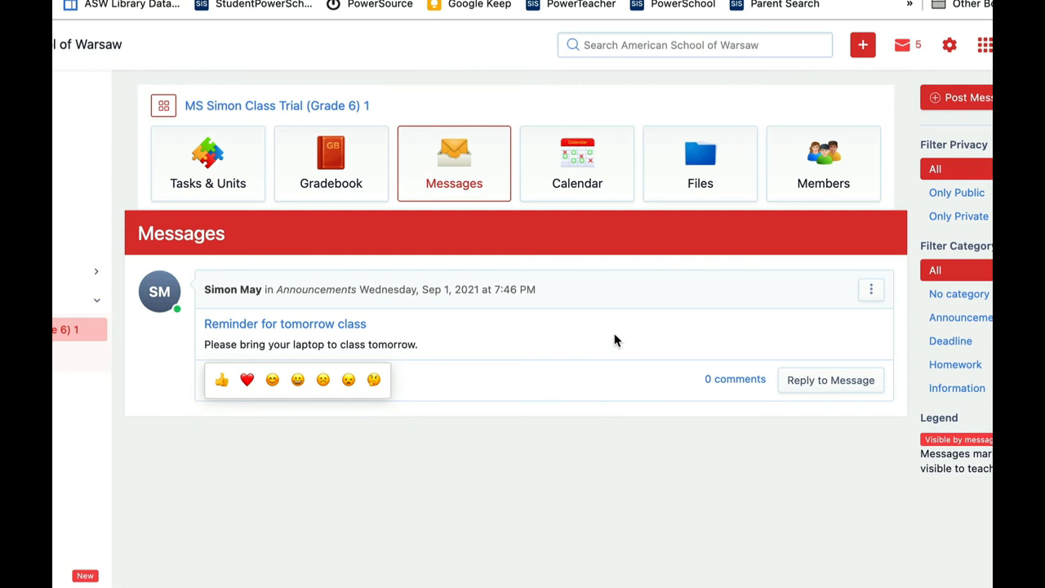
pyautogui.click(871, 289)
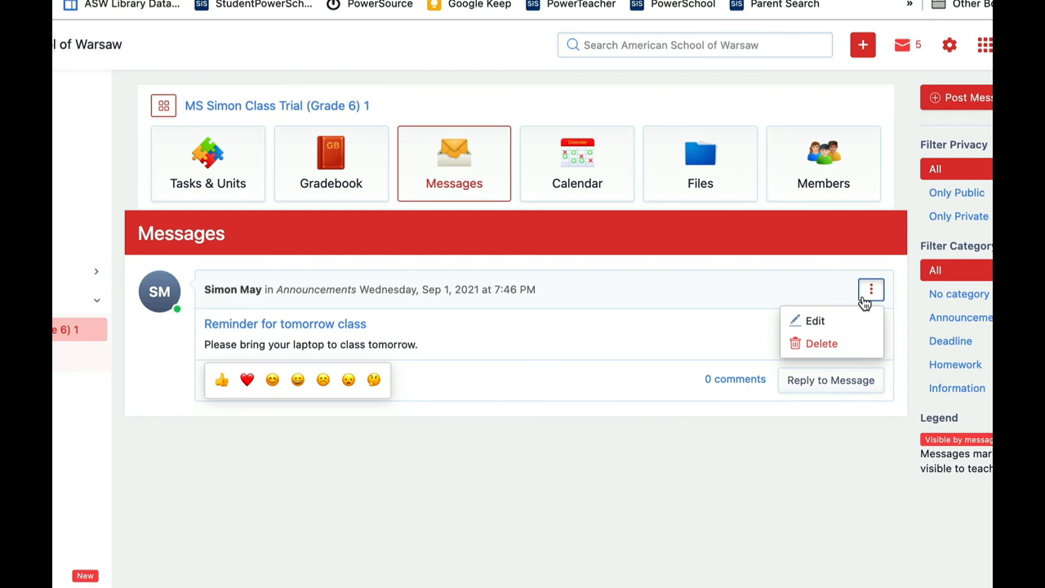
pyautogui.click(704, 308)
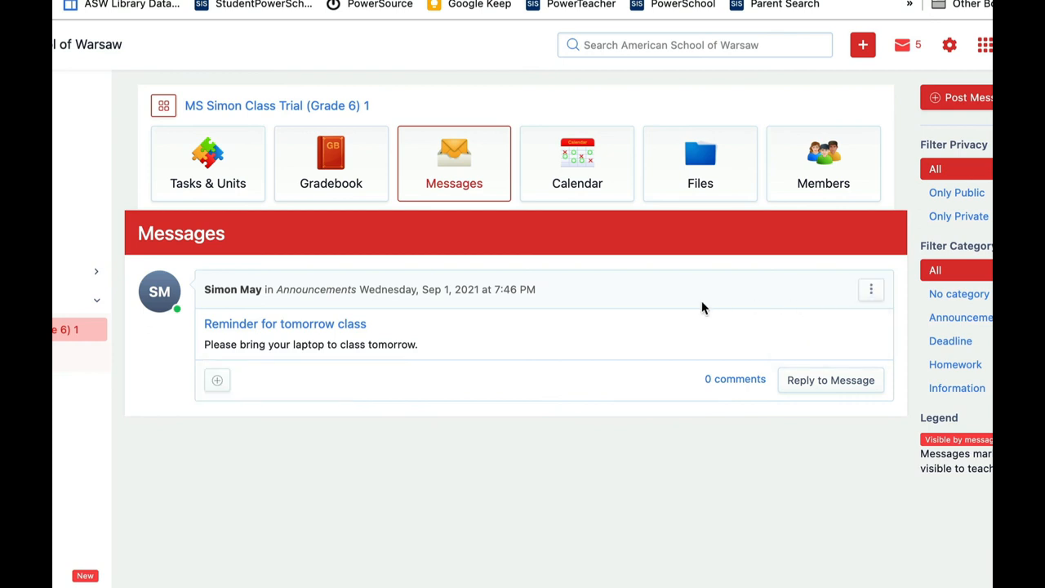